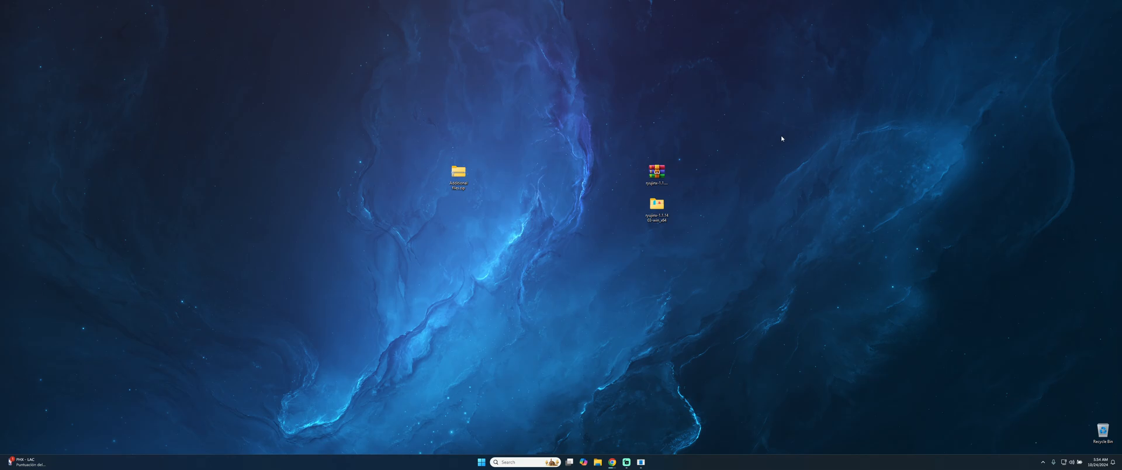
mouse_move(745, 148)
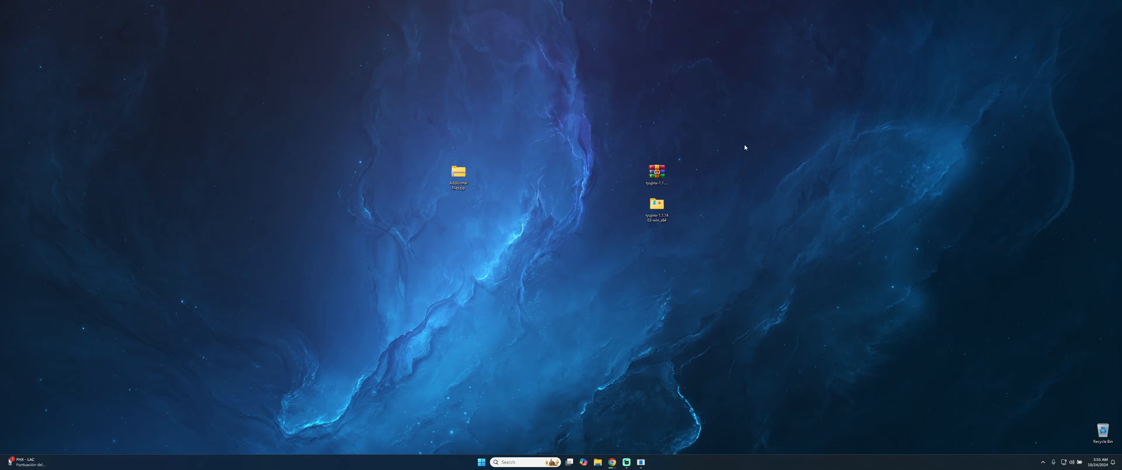
mouse_move(714, 162)
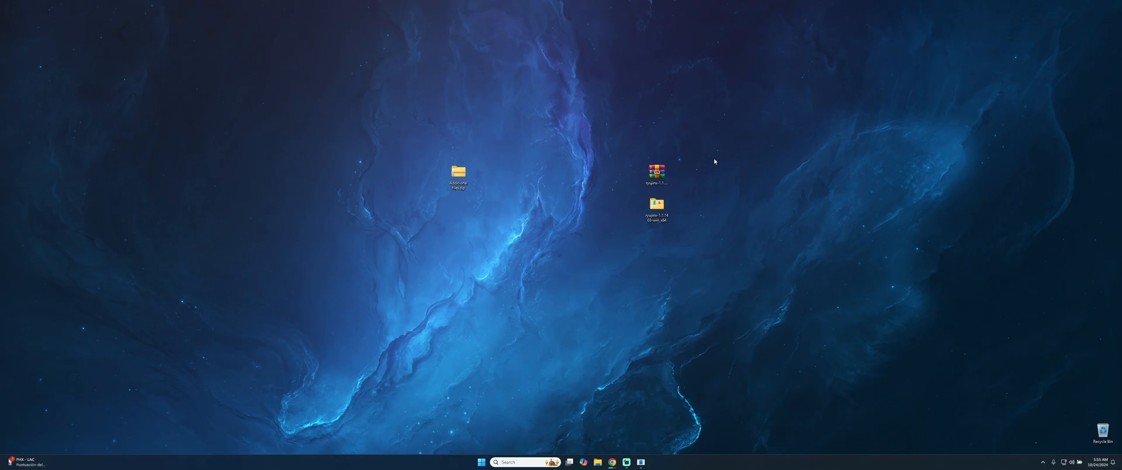
- Extract the Ryujinx archive into a 'ryujinx-1.1.1403-win_x64' folder on the desktop
right_click(656, 173)
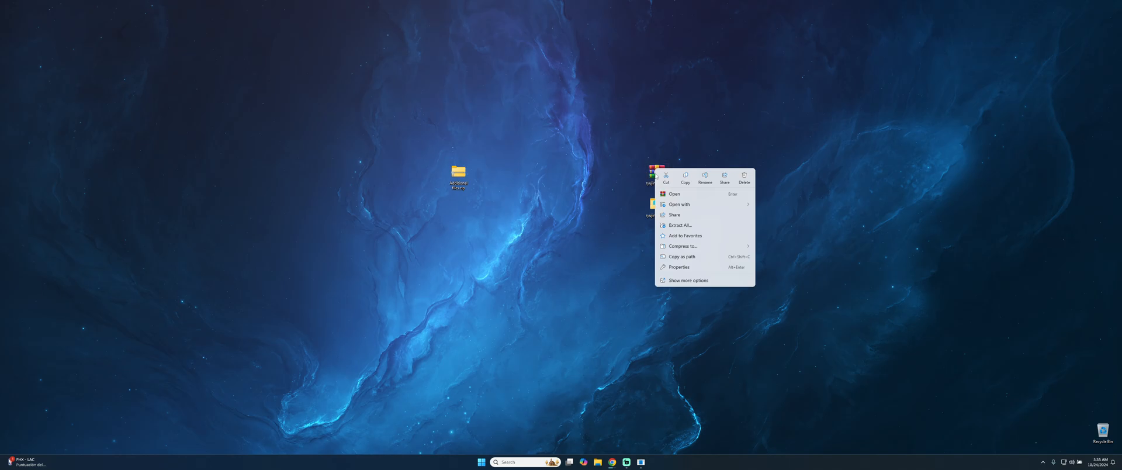
click(688, 280)
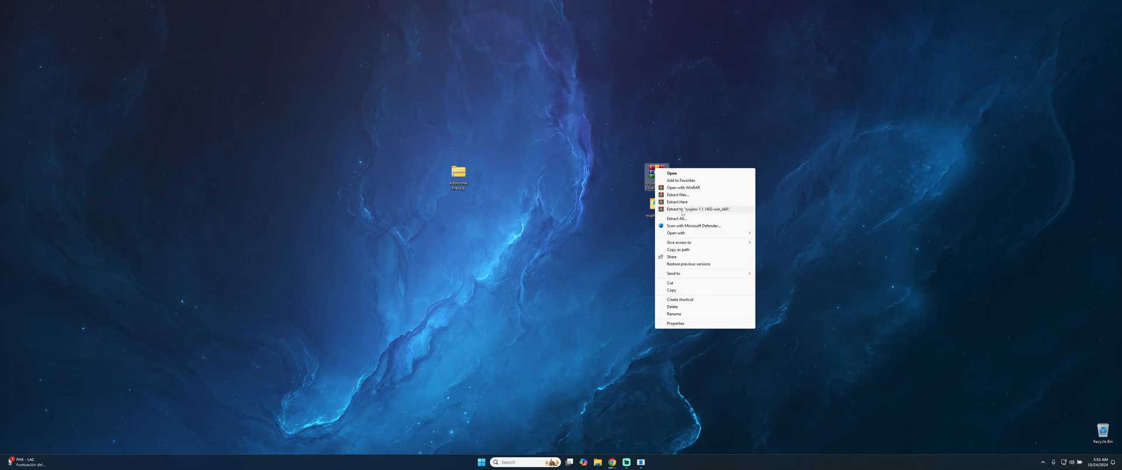
click(677, 201)
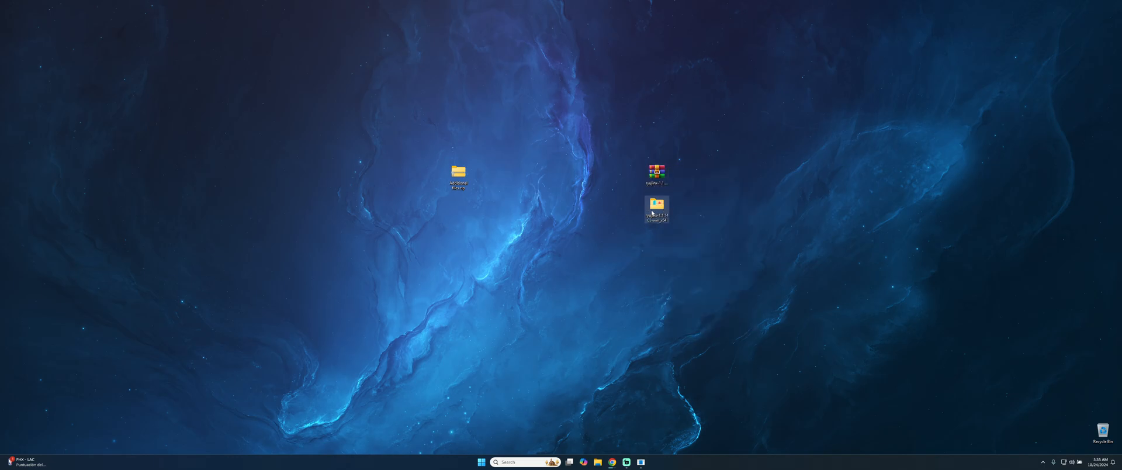
- Open the extracted Ryujinx folder and run Ryujinx.exe
double_click(657, 208)
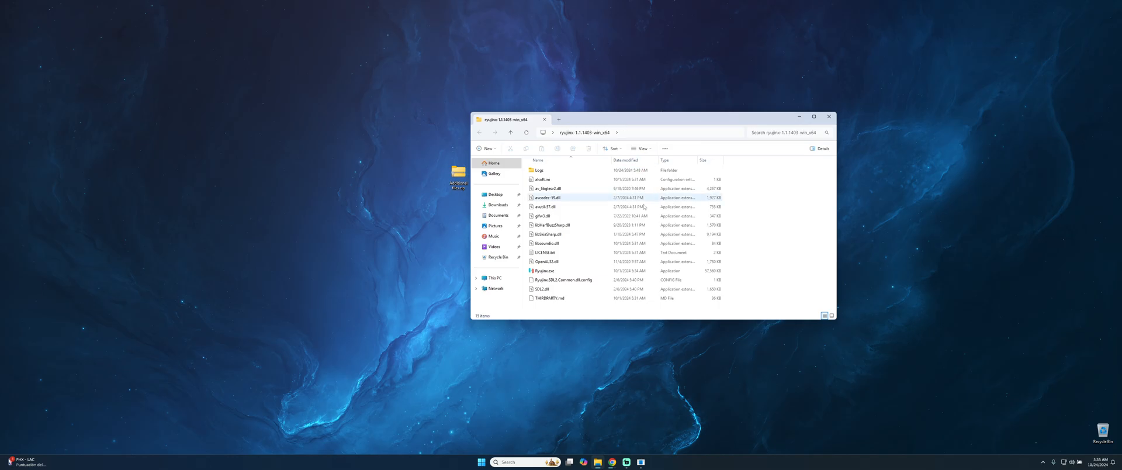
click(544, 271)
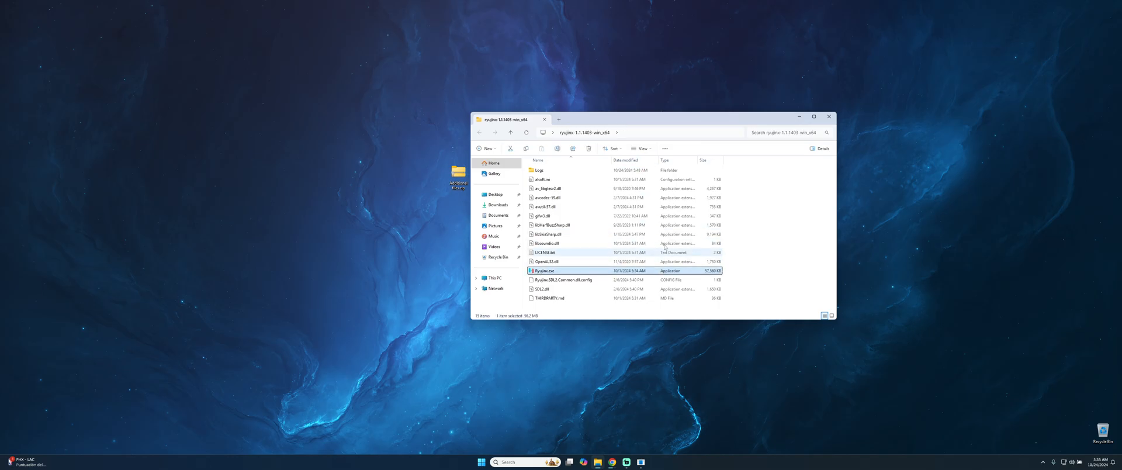
click(829, 117)
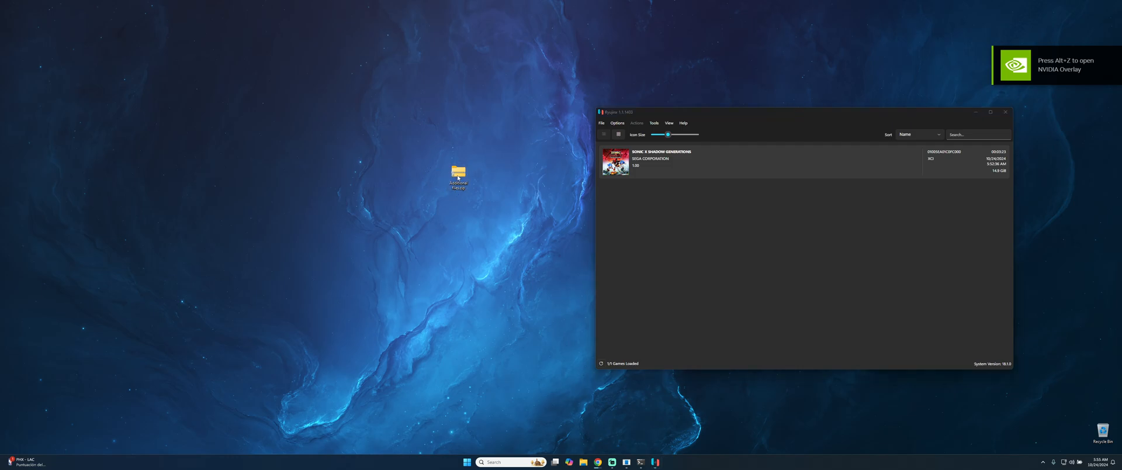
- Extract the compressed archive here to get the Firmware 18.1.0 and Keys folders
right_click(457, 175)
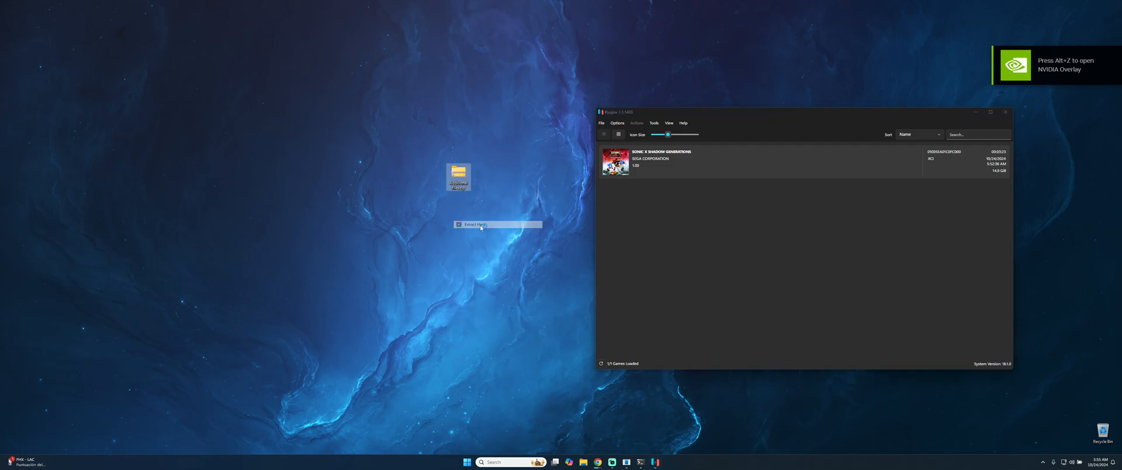
click(476, 224)
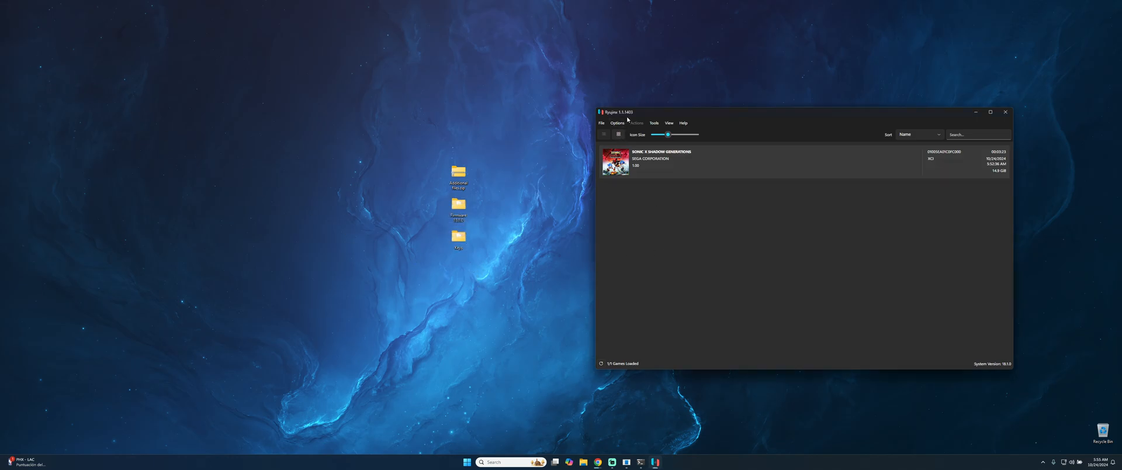
- Open Ryujinx's data folder from File > Open Ryujinx Folder
click(601, 122)
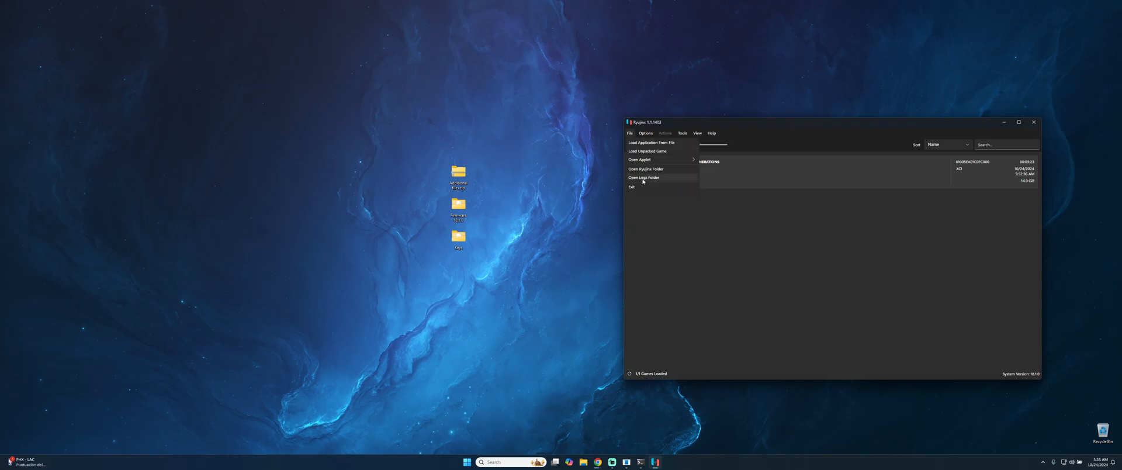
click(645, 169)
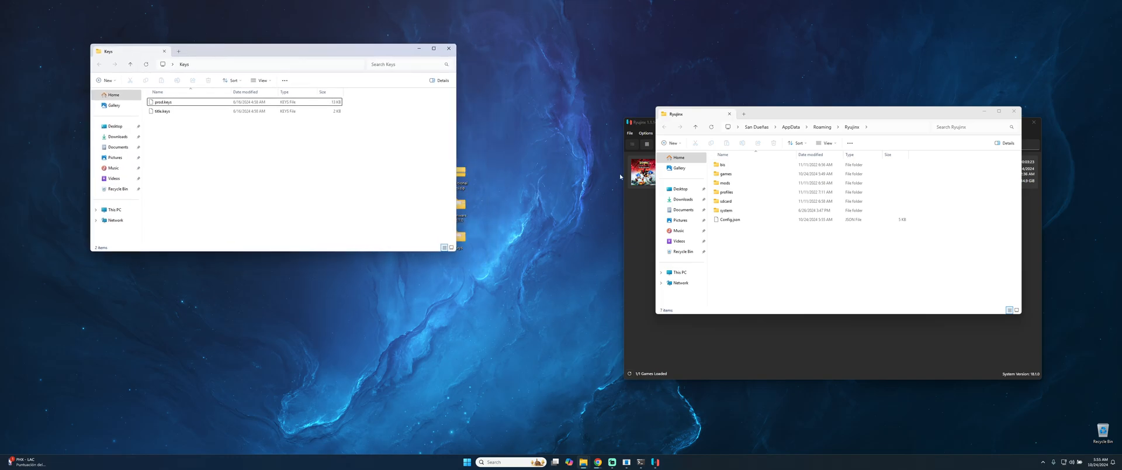
- Copy prod.keys and title.keys into the system folder, replacing existing files, then close Keys
double_click(726, 210)
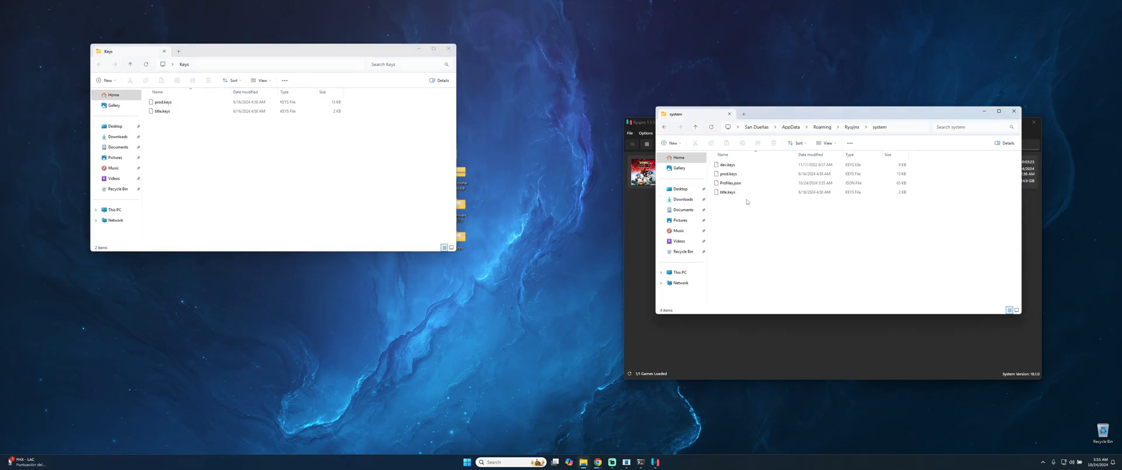
key(ctrl+a)
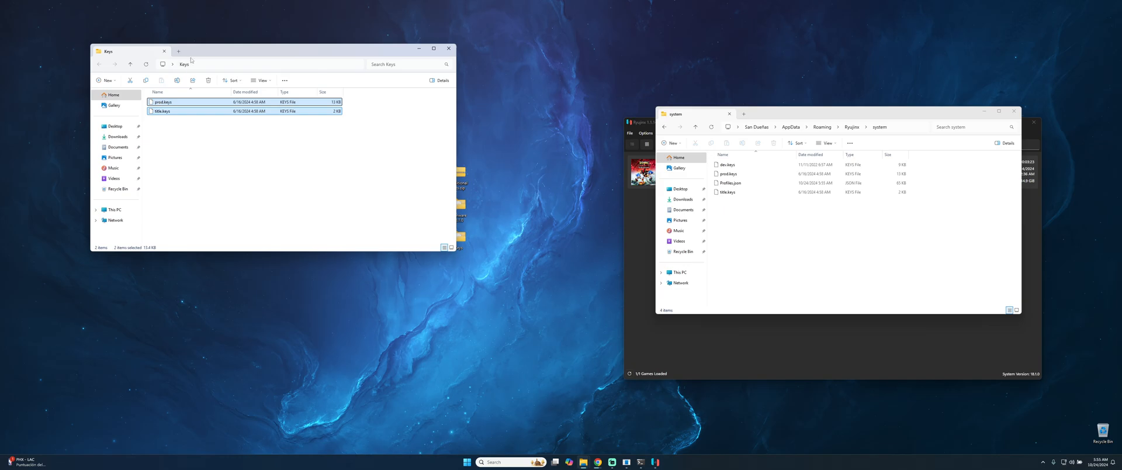
right_click(163, 111)
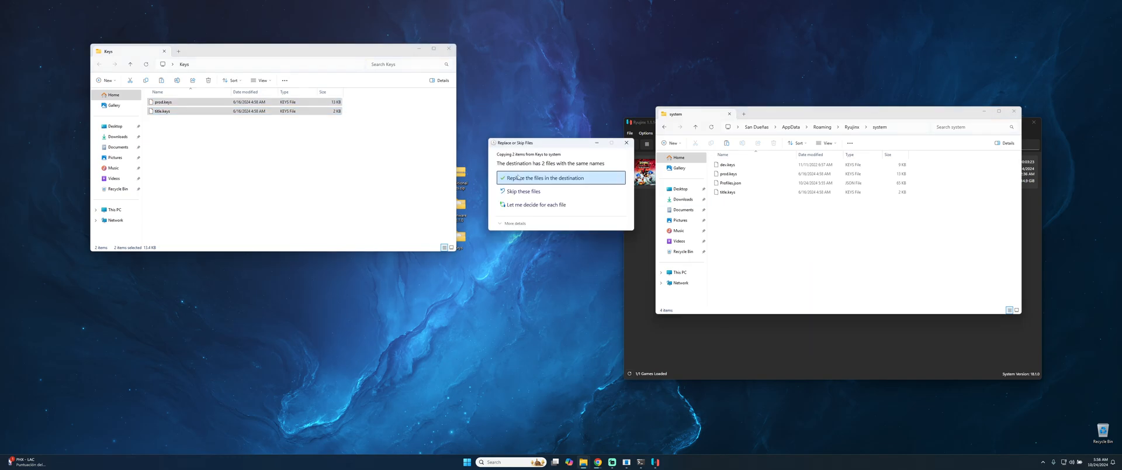
click(527, 177)
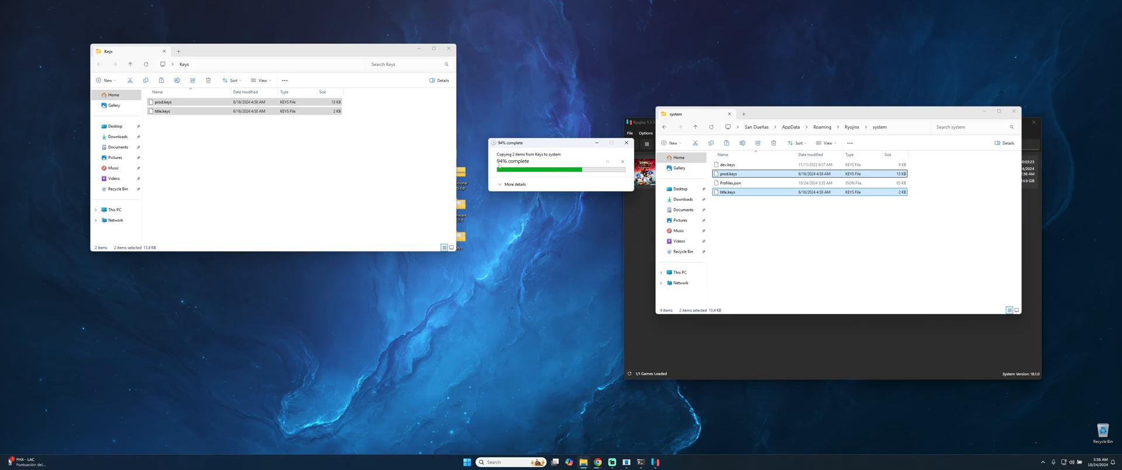
click(449, 48)
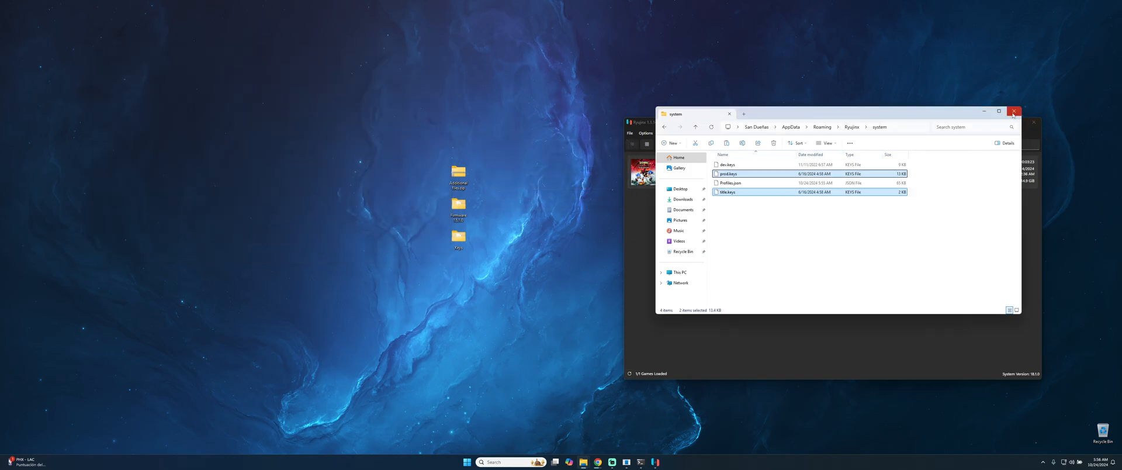
- Close the system folder and install firmware from the desktop Firmware 18.1.0 folder
click(1013, 111)
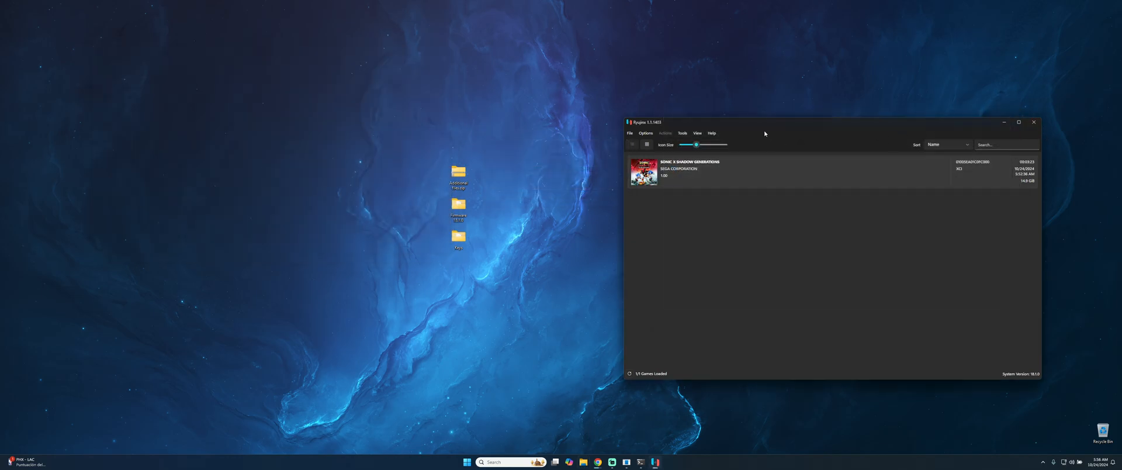
mouse_move(727, 134)
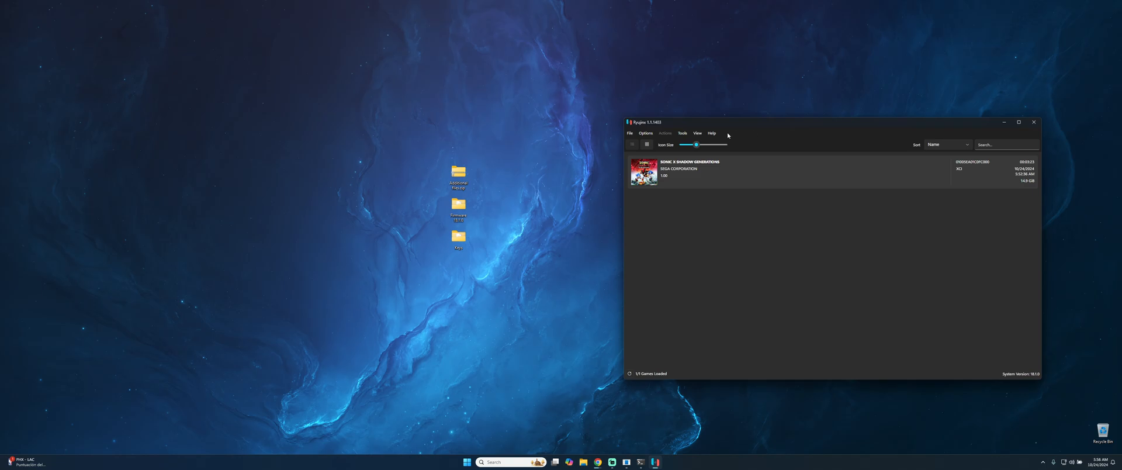
click(682, 134)
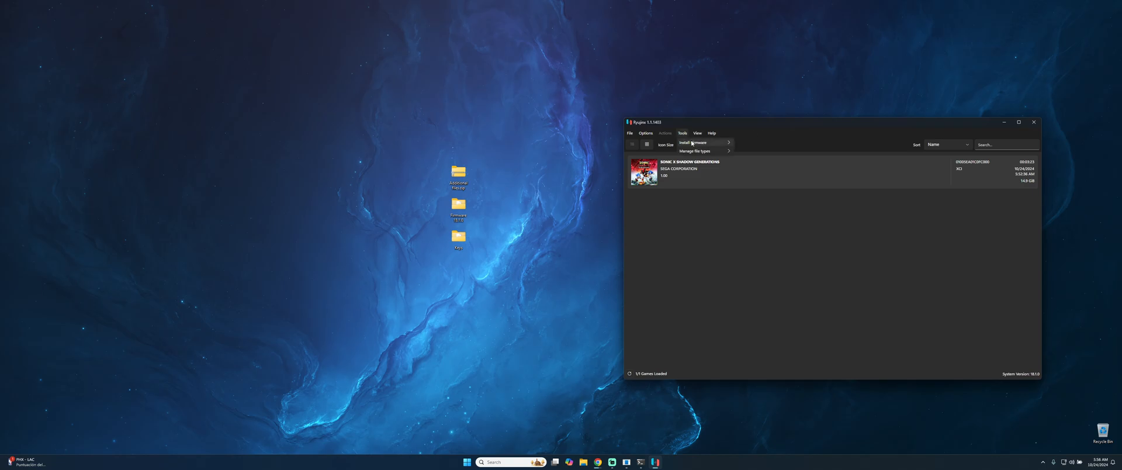
mouse_move(694, 143)
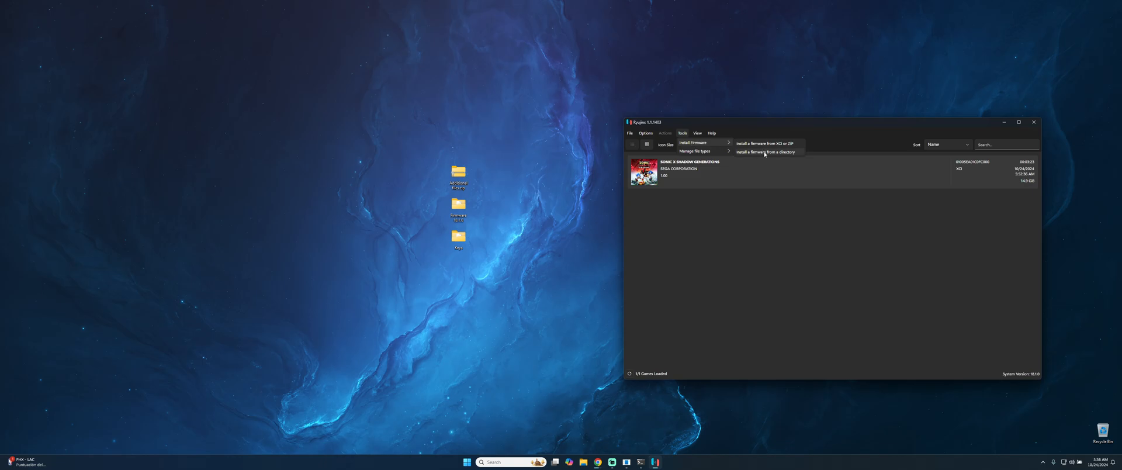
click(764, 152)
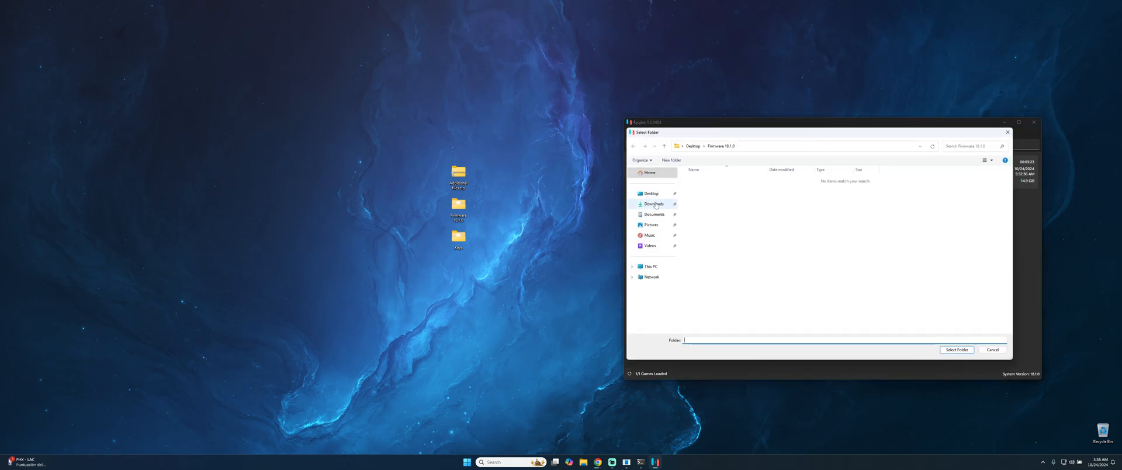
click(650, 193)
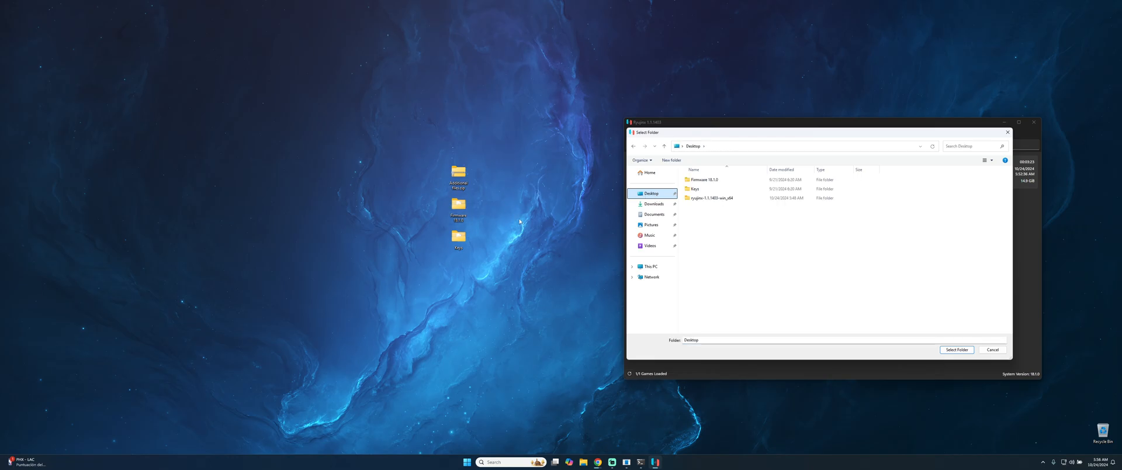
click(704, 179)
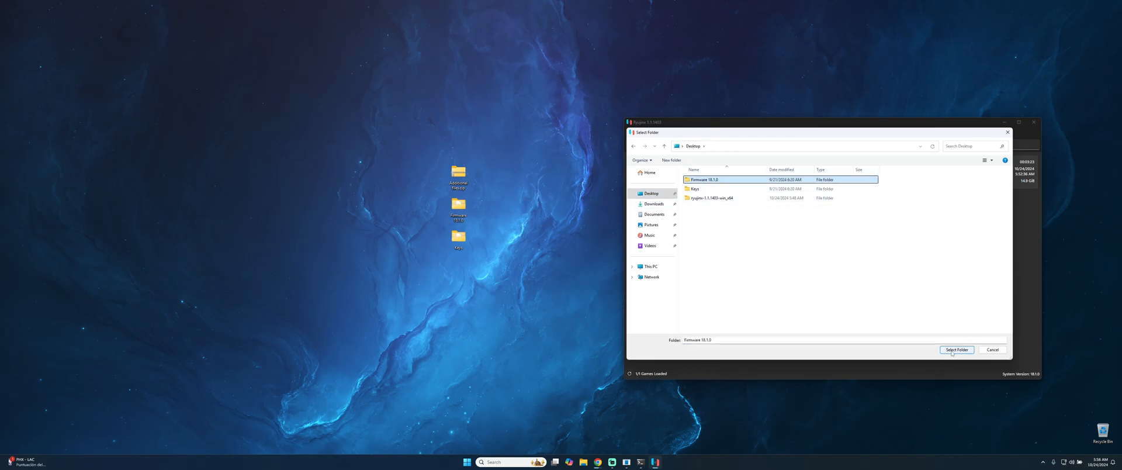
click(956, 349)
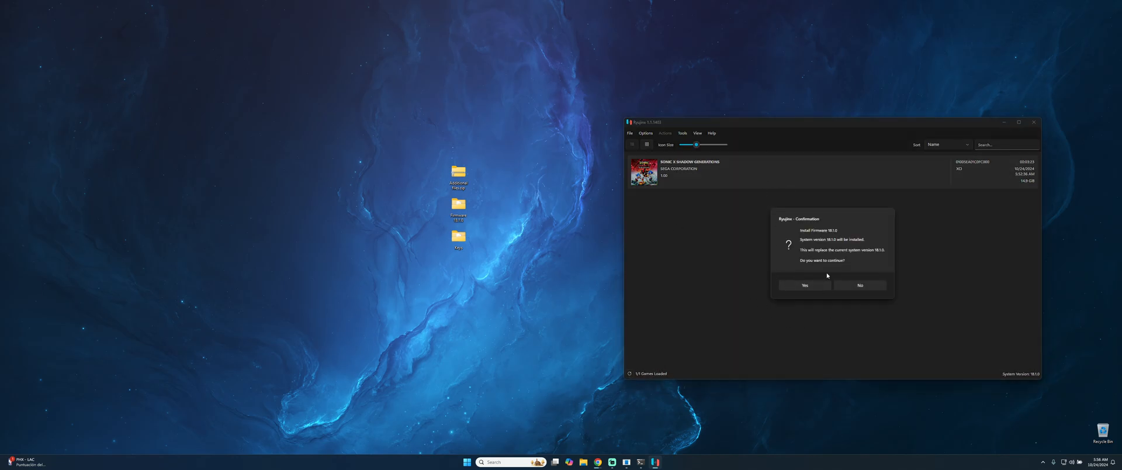
click(804, 285)
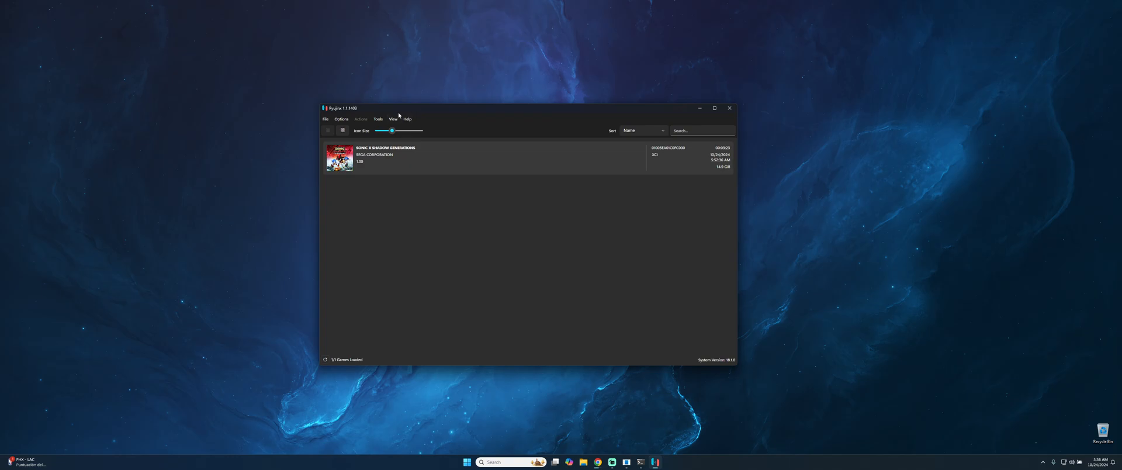
mouse_move(341, 119)
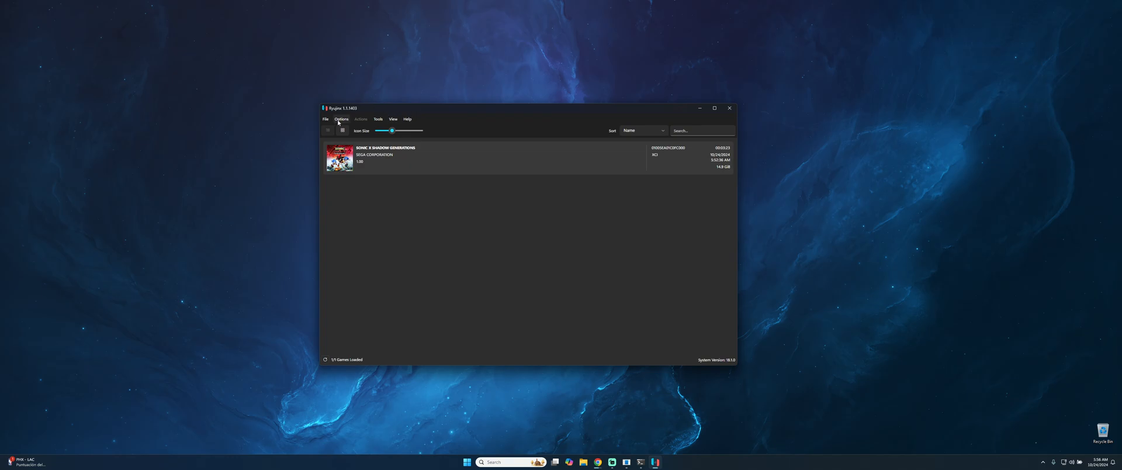
- Open Options > Settings on the User Interface page listing the Downloads game directory
click(341, 119)
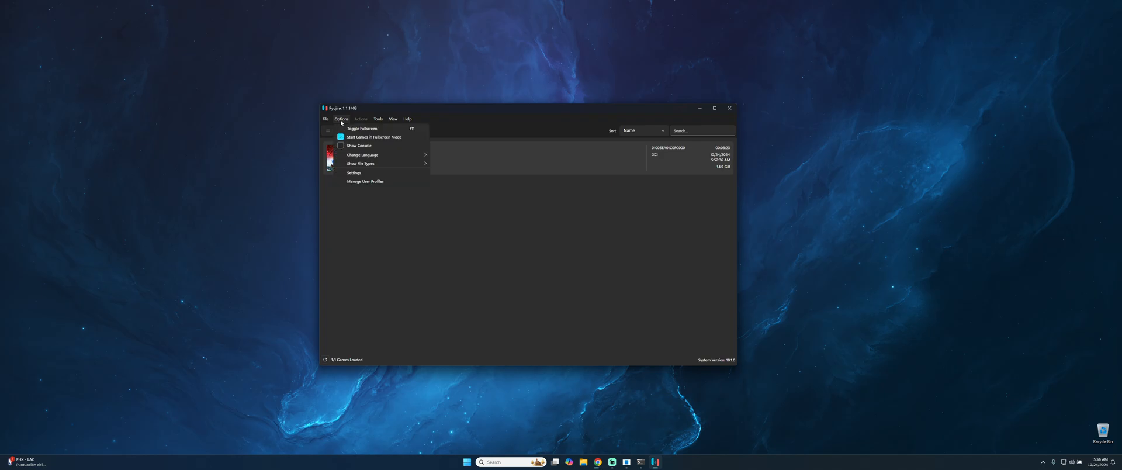
mouse_move(354, 173)
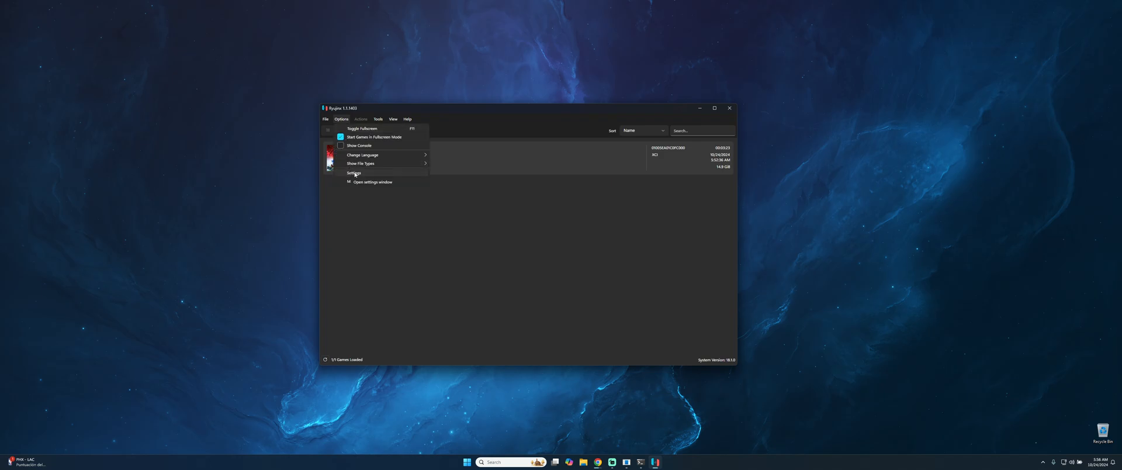
click(372, 181)
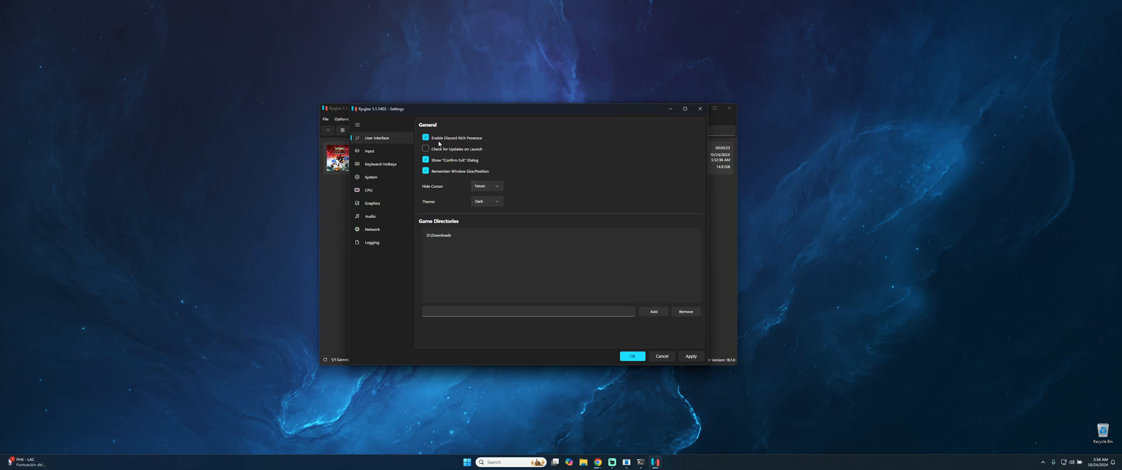
mouse_move(498, 186)
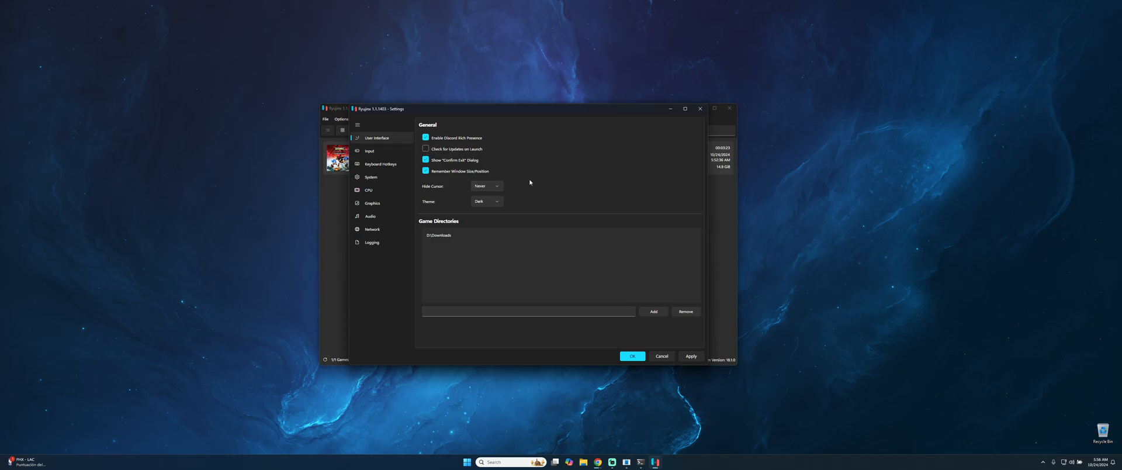
mouse_move(566, 192)
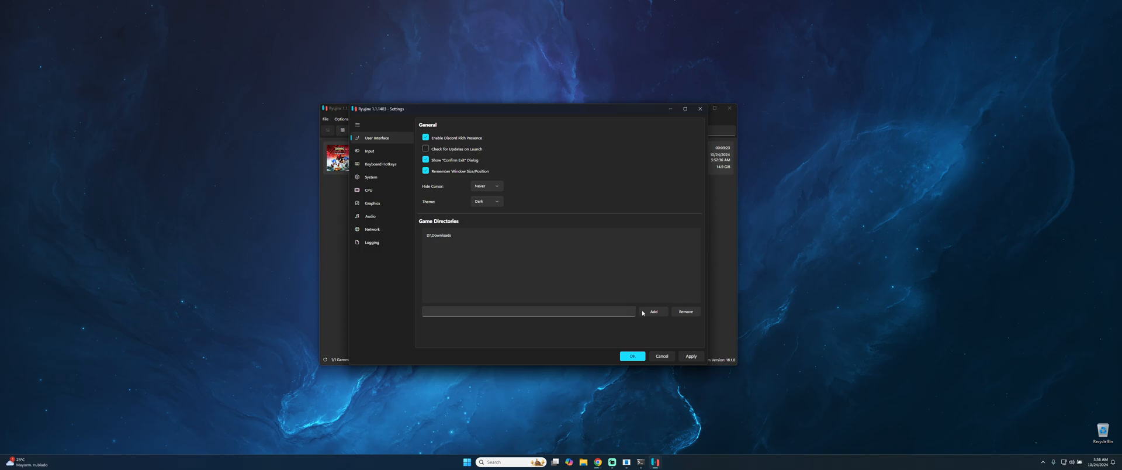
mouse_move(613, 308)
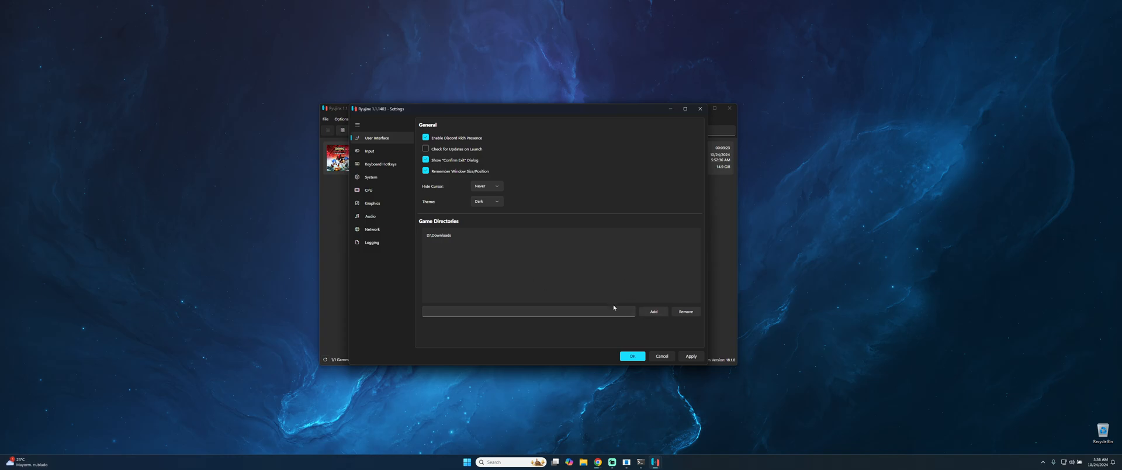
click(652, 311)
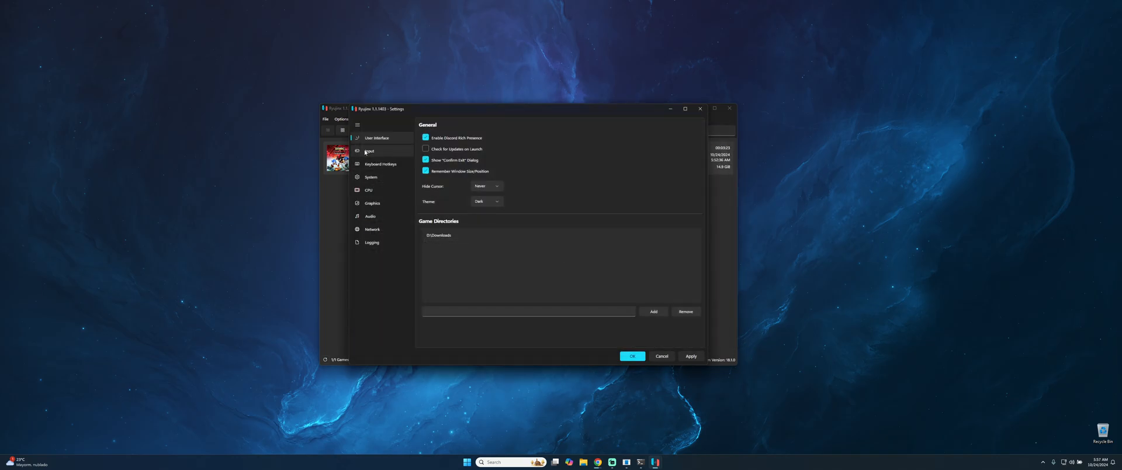
- Switch to the Input page showing Player 1's keyboard Pro Controller mapping
click(369, 151)
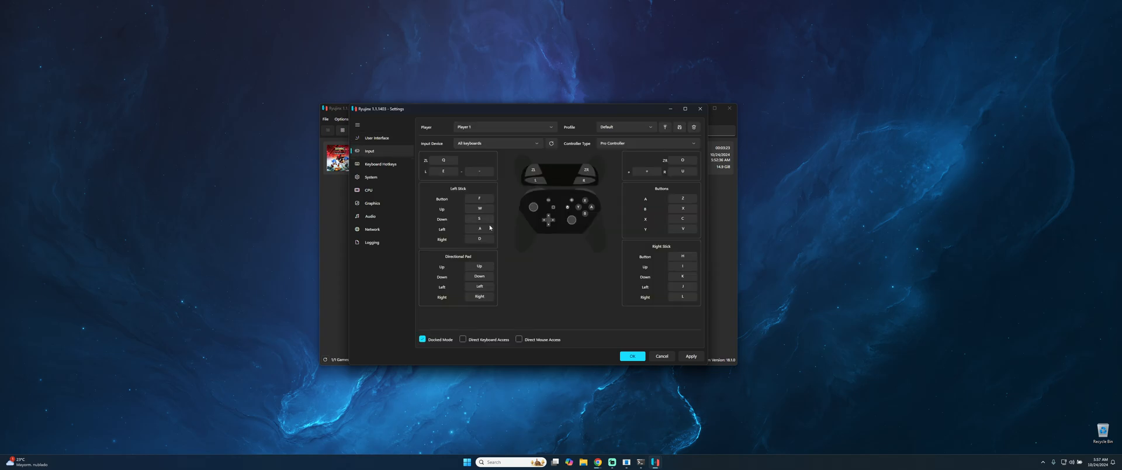
mouse_move(501, 145)
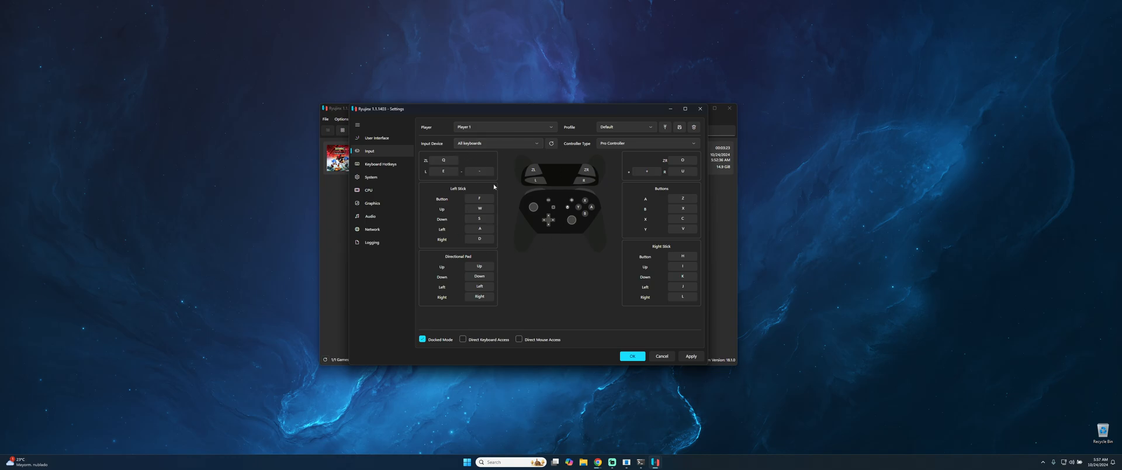
mouse_move(497, 151)
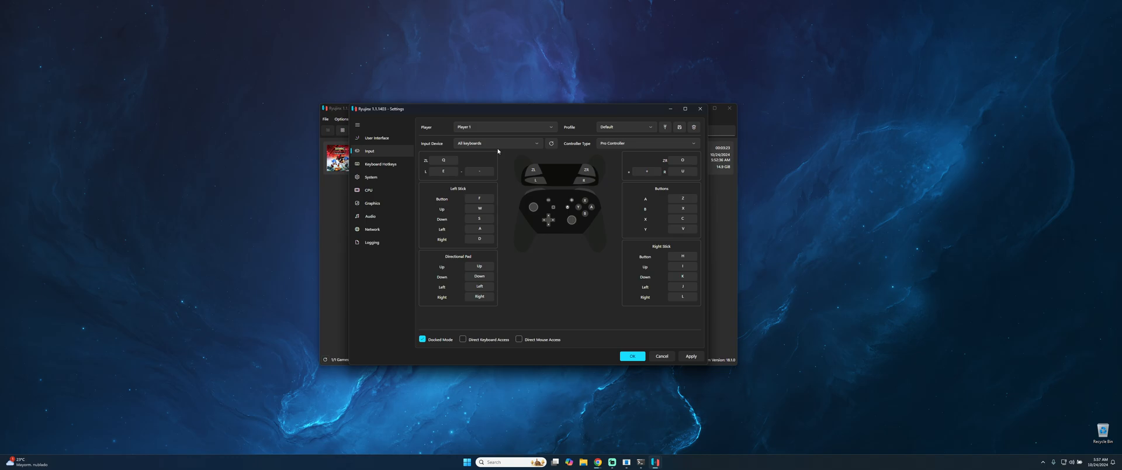
- Set System Language to Latin American Spanish, then view the CPU settings page
click(372, 177)
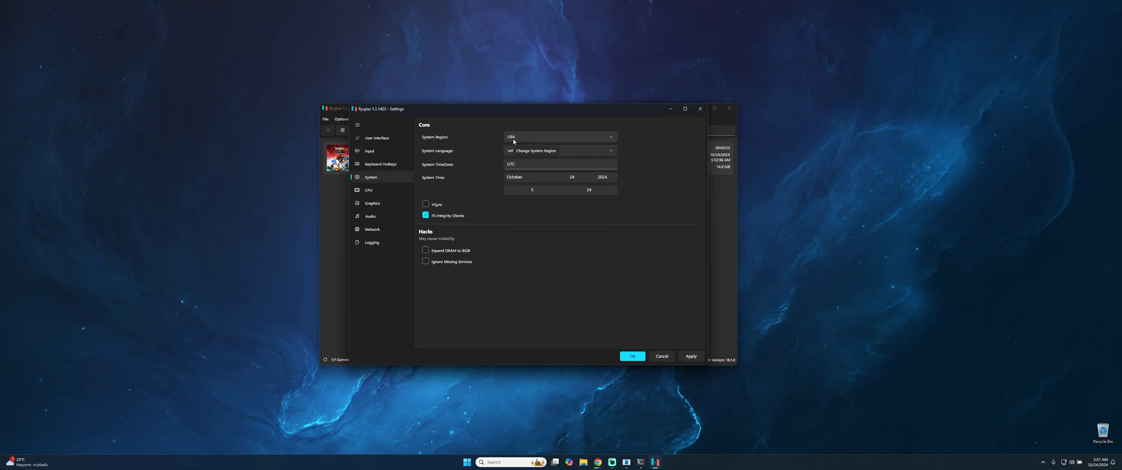
click(560, 150)
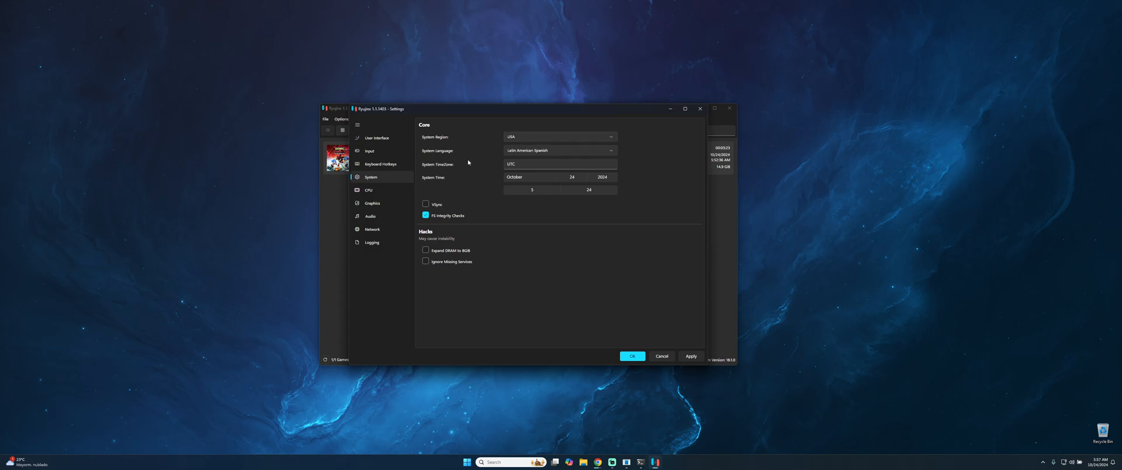
click(560, 150)
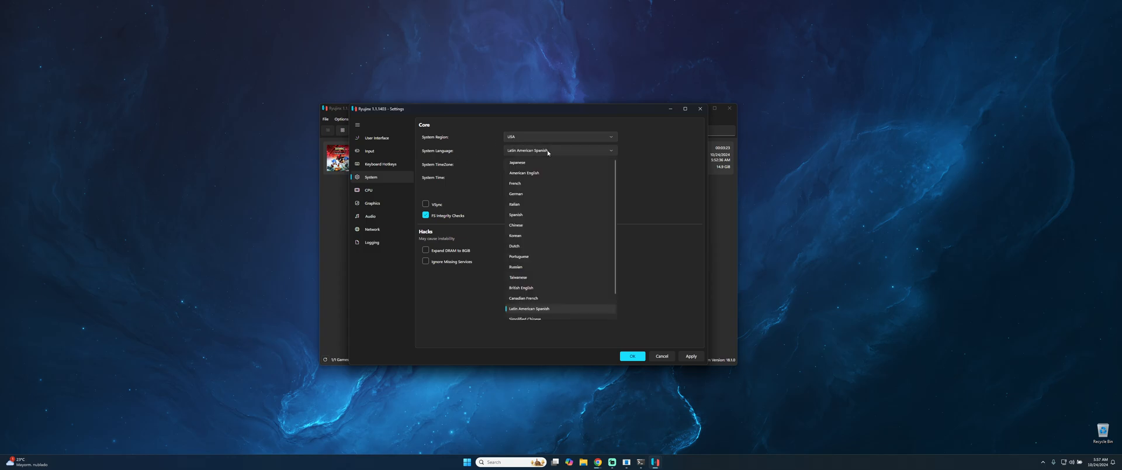
mouse_move(523, 313)
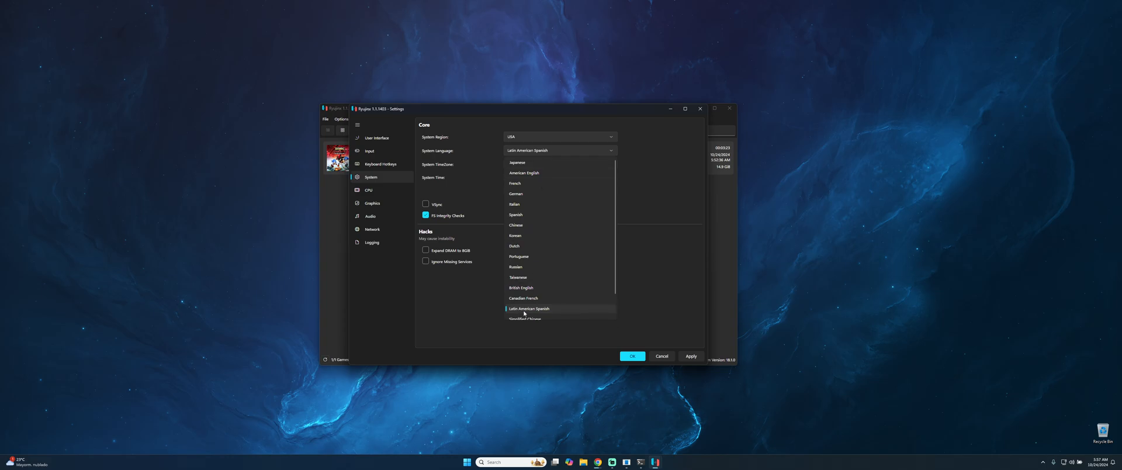
click(529, 308)
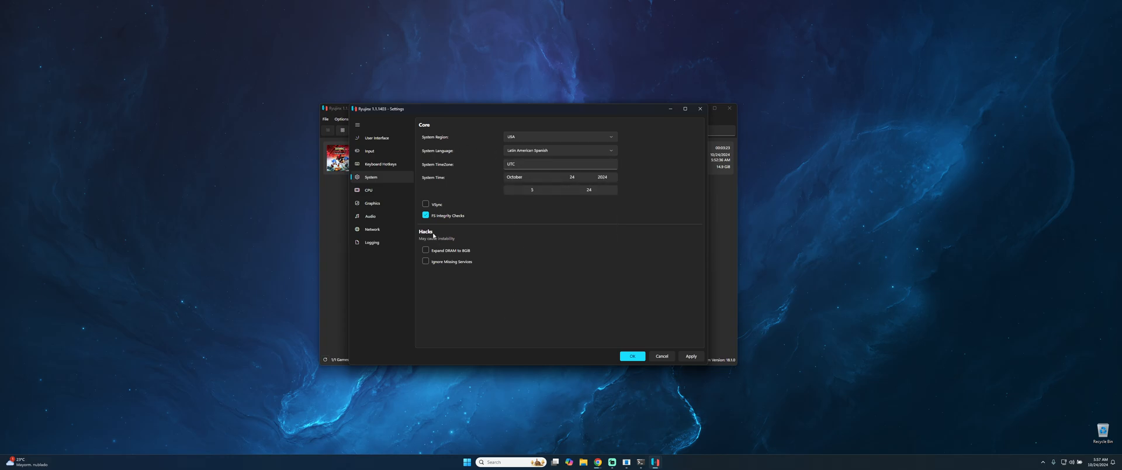
mouse_move(479, 249)
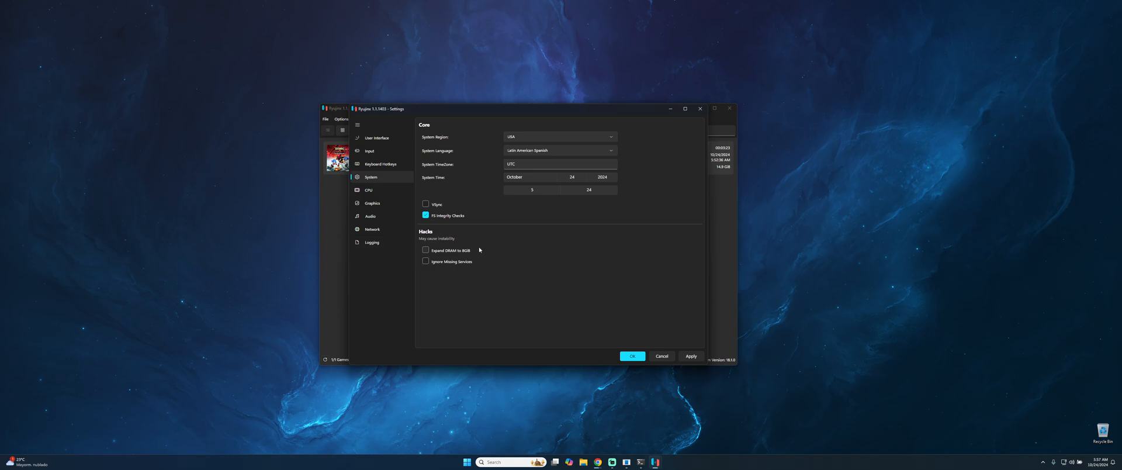
click(369, 190)
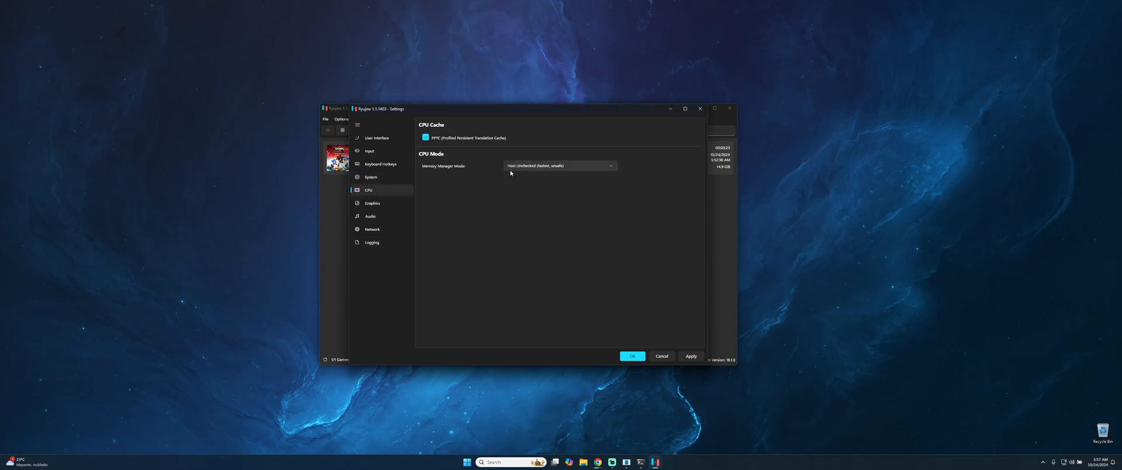
mouse_move(435, 150)
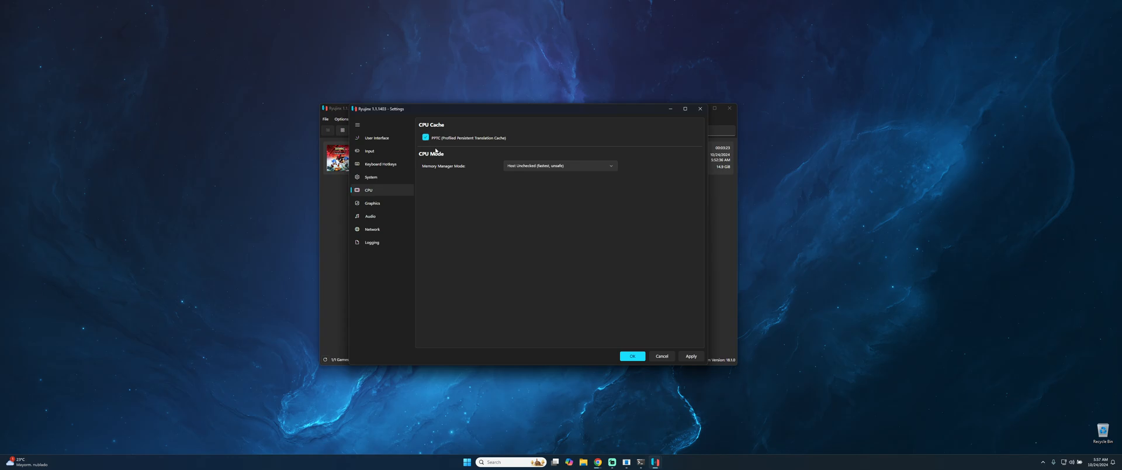
mouse_move(560, 166)
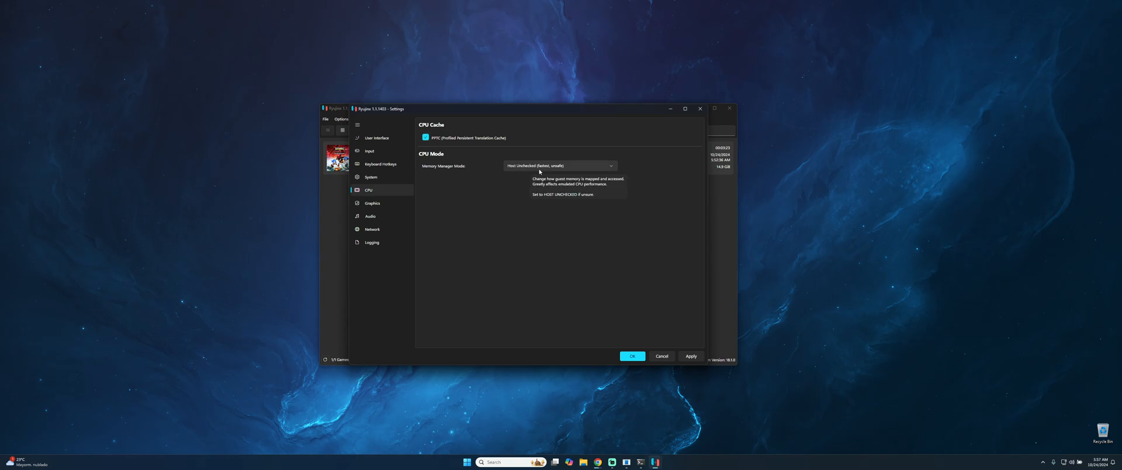
- Select NVIDIA GeForce GTX 1650 as Preferred GPU on the Graphics page
click(372, 203)
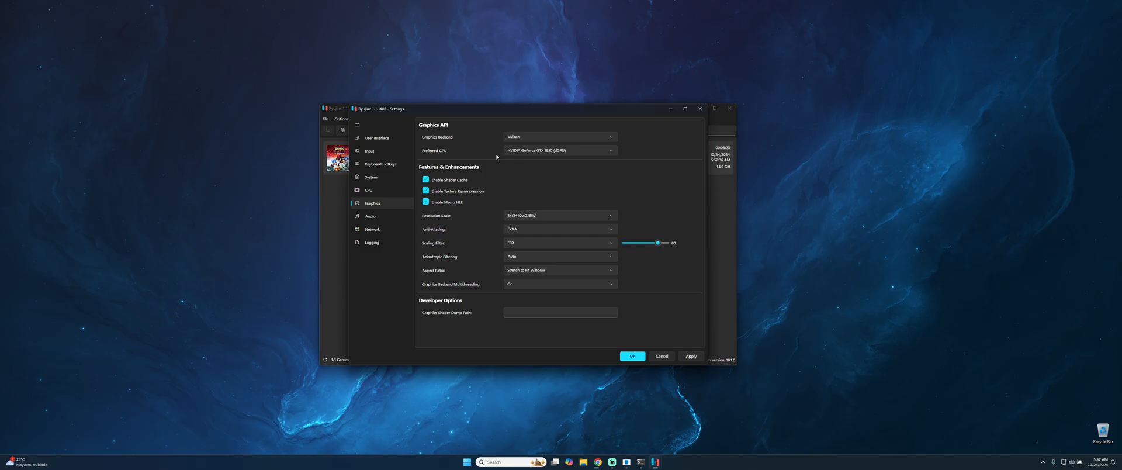
mouse_move(515, 137)
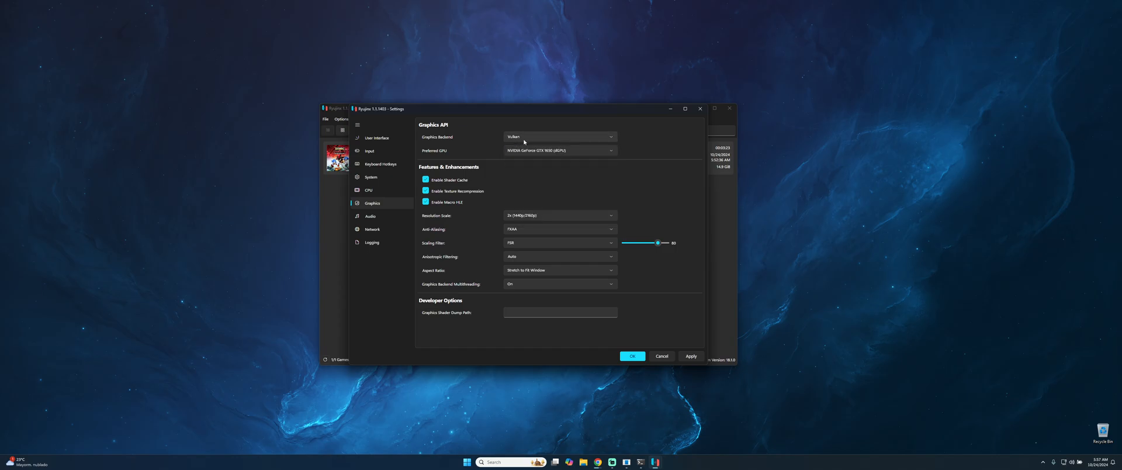
mouse_move(505, 177)
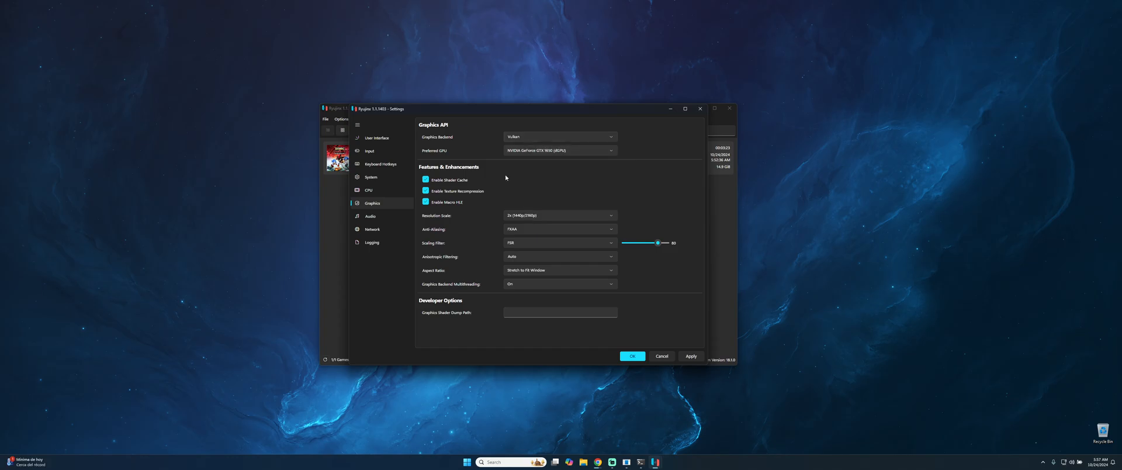
click(608, 150)
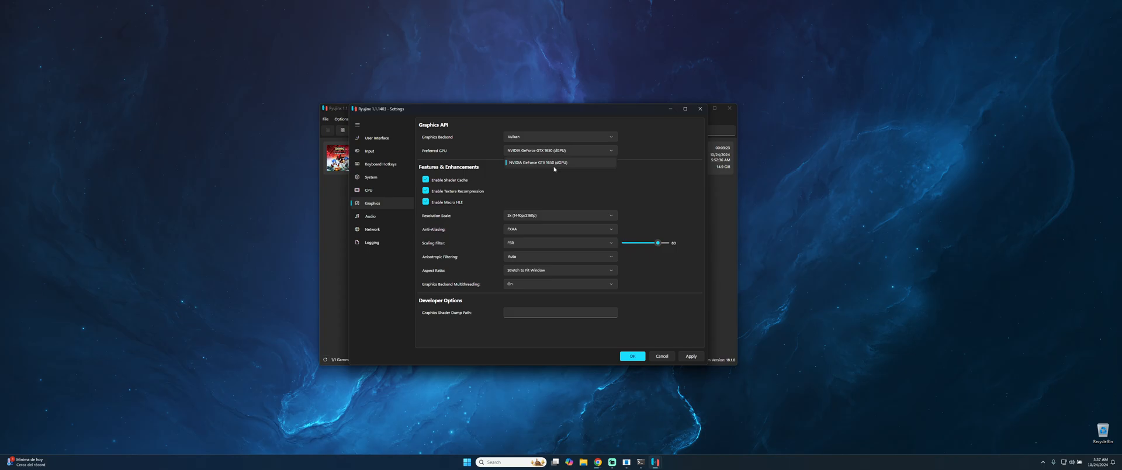
click(538, 162)
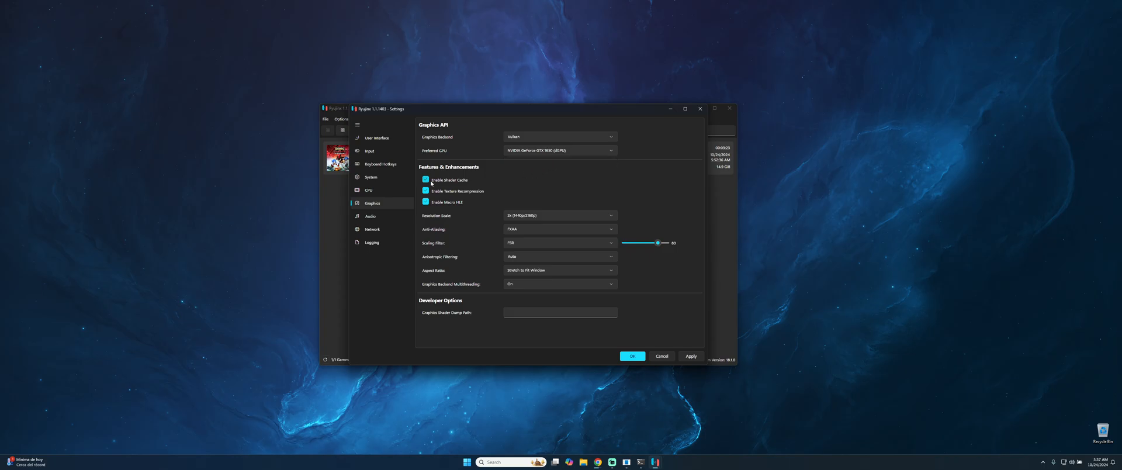
mouse_move(445, 232)
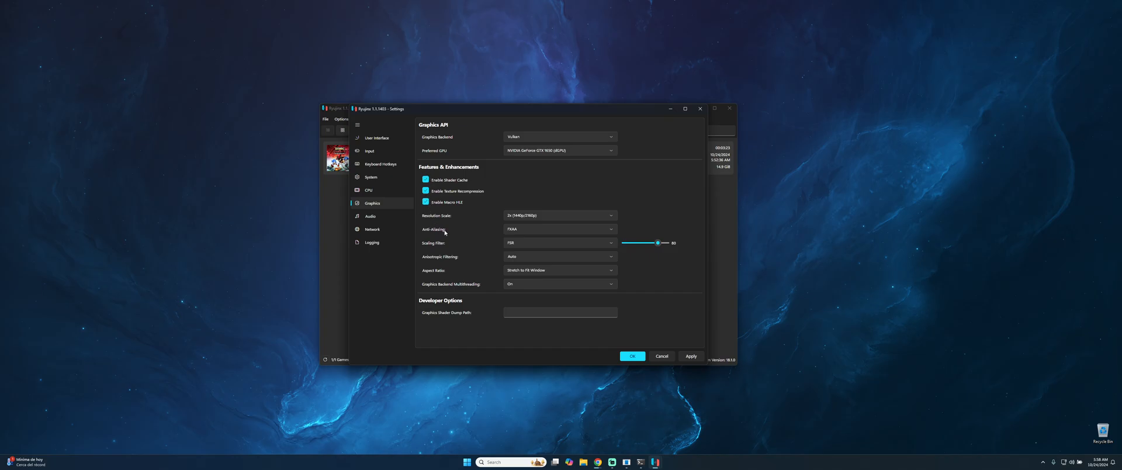
mouse_move(553, 216)
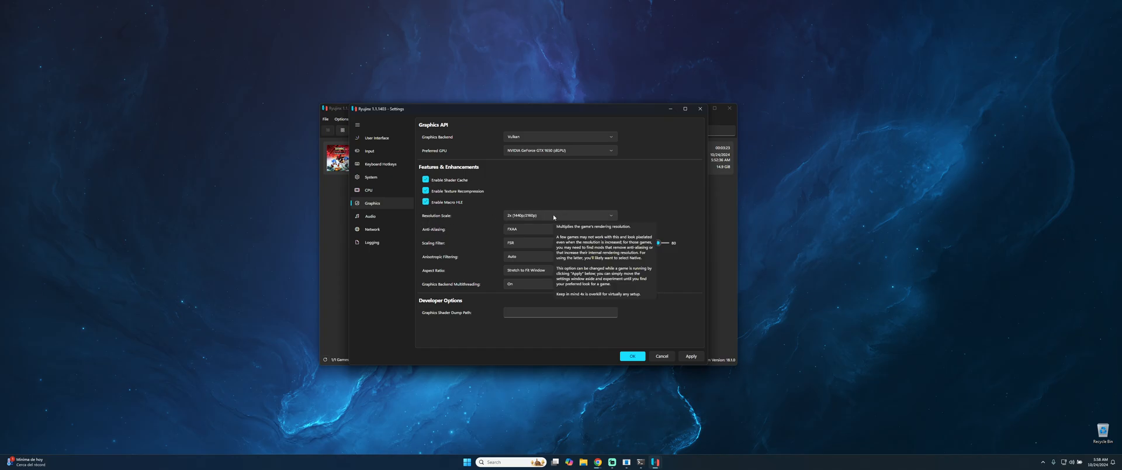
mouse_move(573, 180)
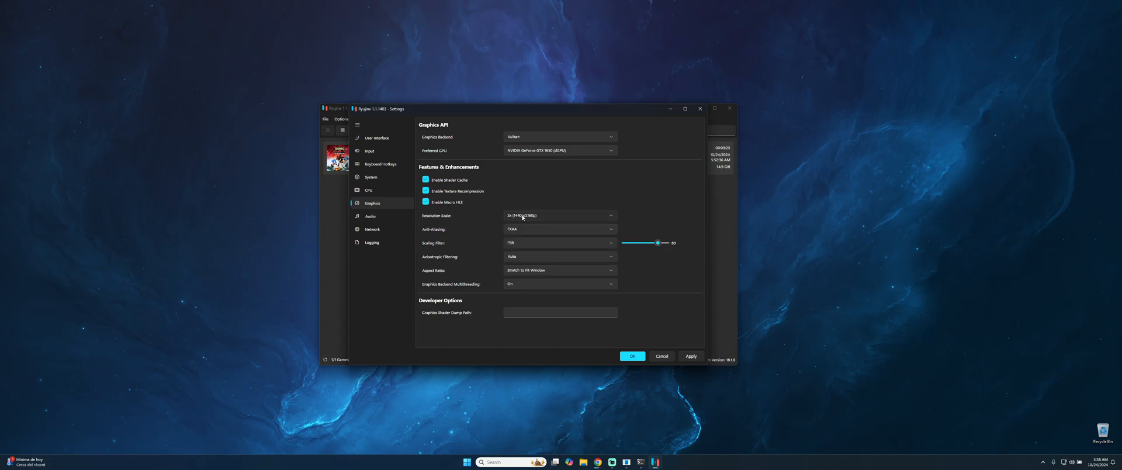
- Keep the aspect ratio at Stretch to Fit Window and view the Audio settings (SDL2, volume 100)
click(560, 216)
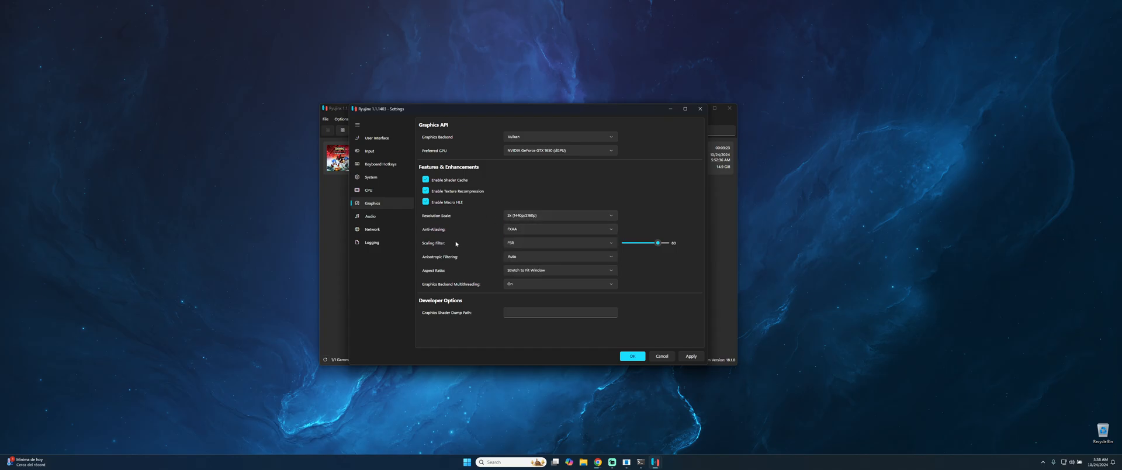
mouse_move(517, 229)
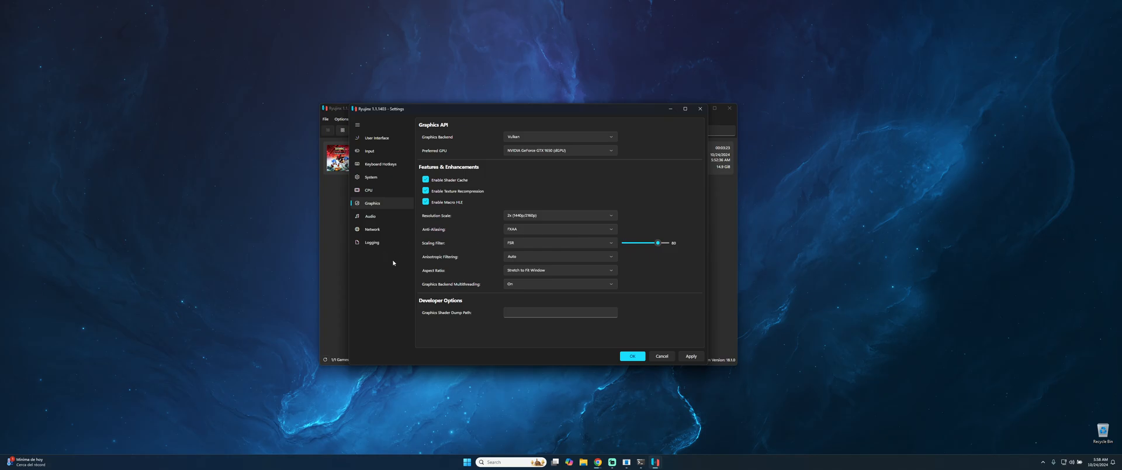
mouse_move(525, 256)
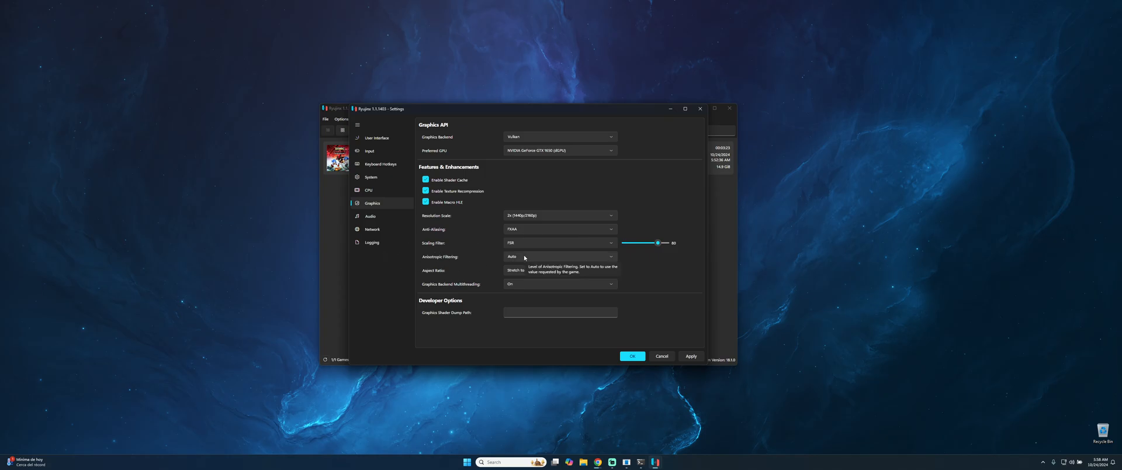
click(560, 271)
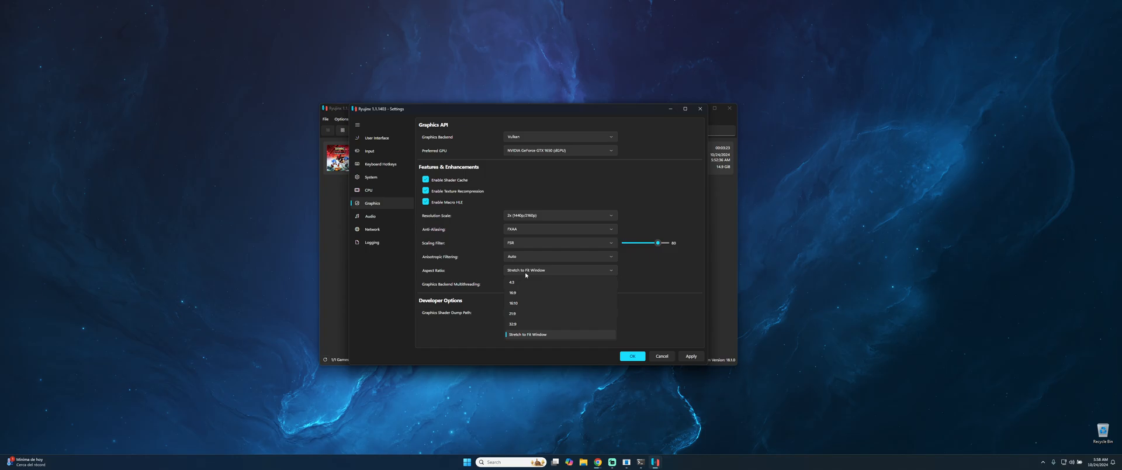
mouse_move(518, 274)
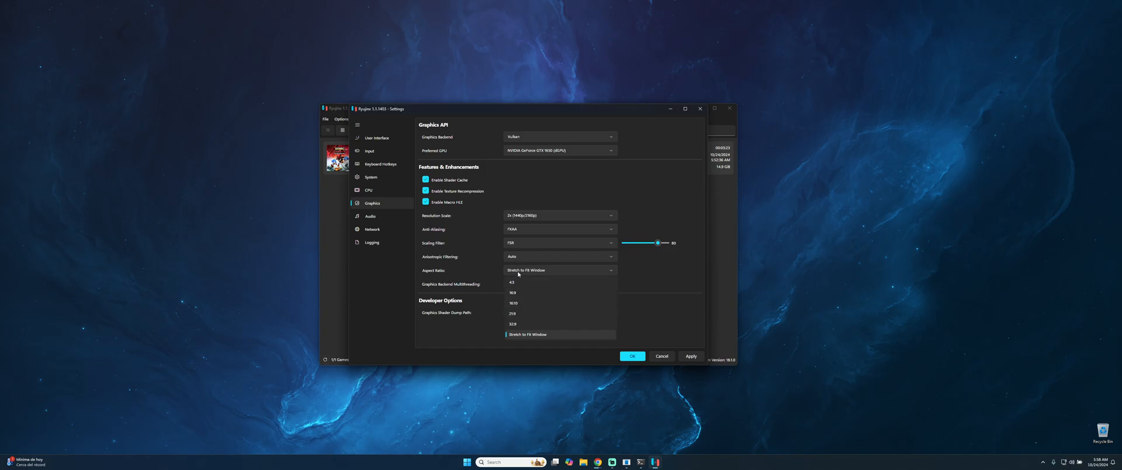
click(527, 334)
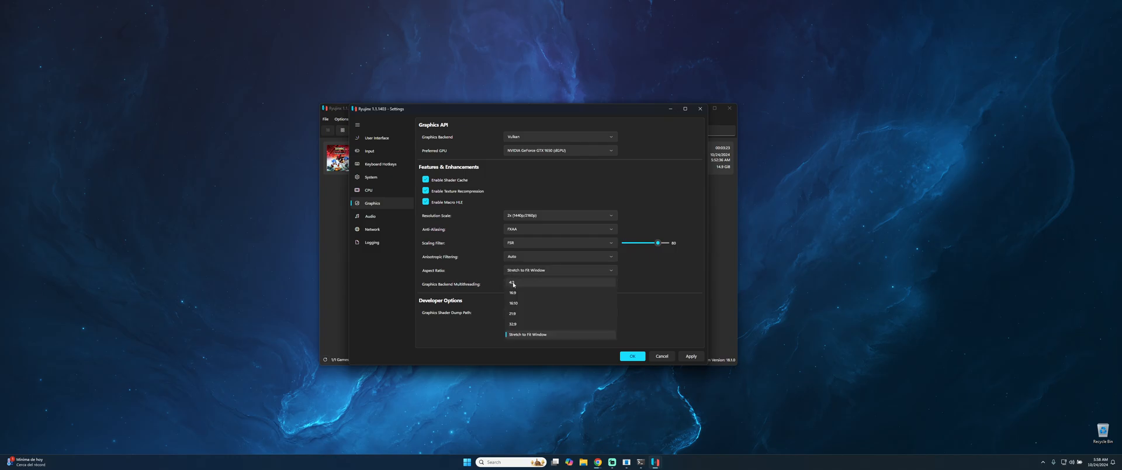
mouse_move(516, 292)
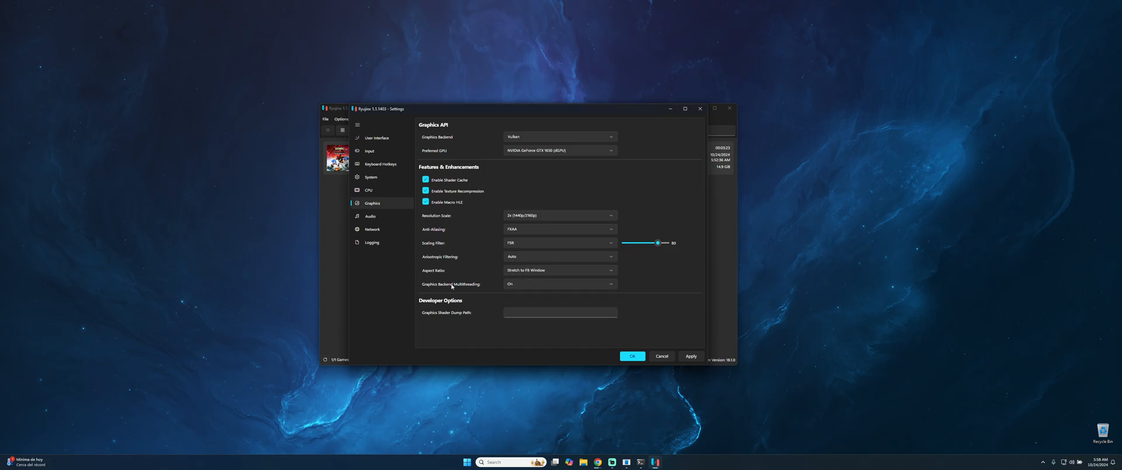
mouse_move(536, 289)
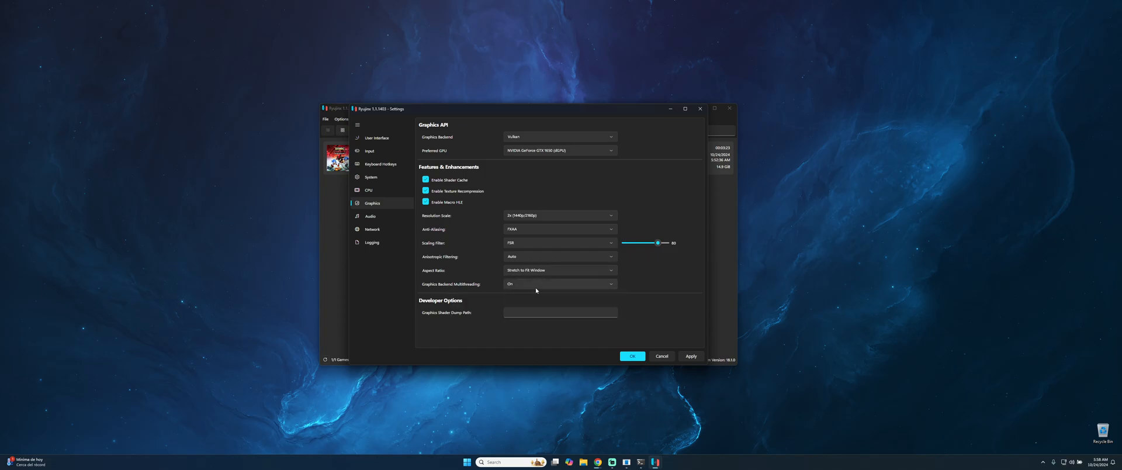
click(371, 216)
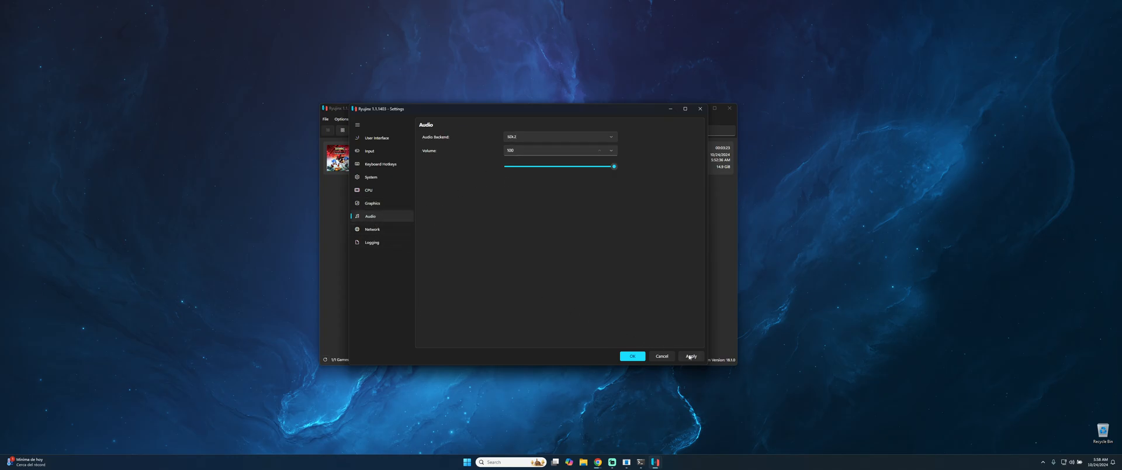
- Save the new settings with OK and close the Settings window
click(632, 356)
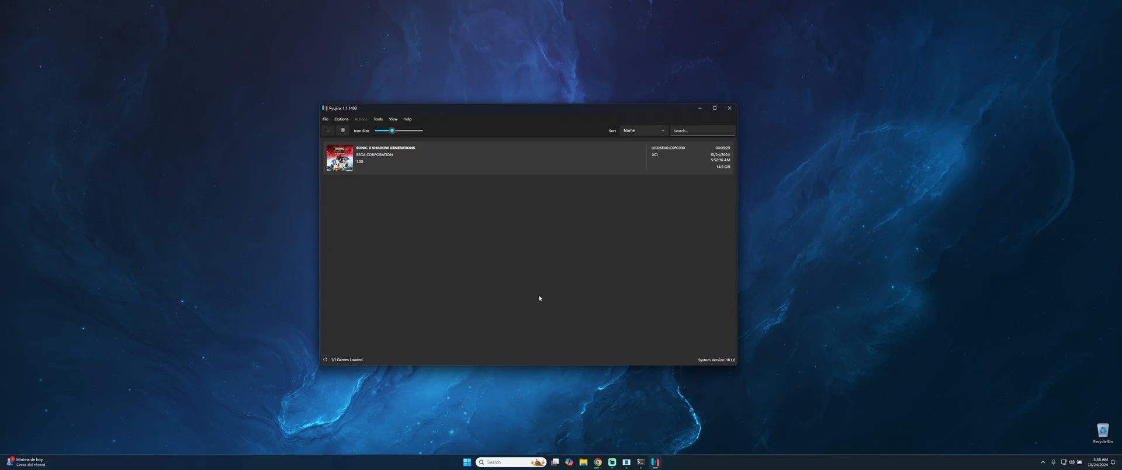
mouse_move(526, 266)
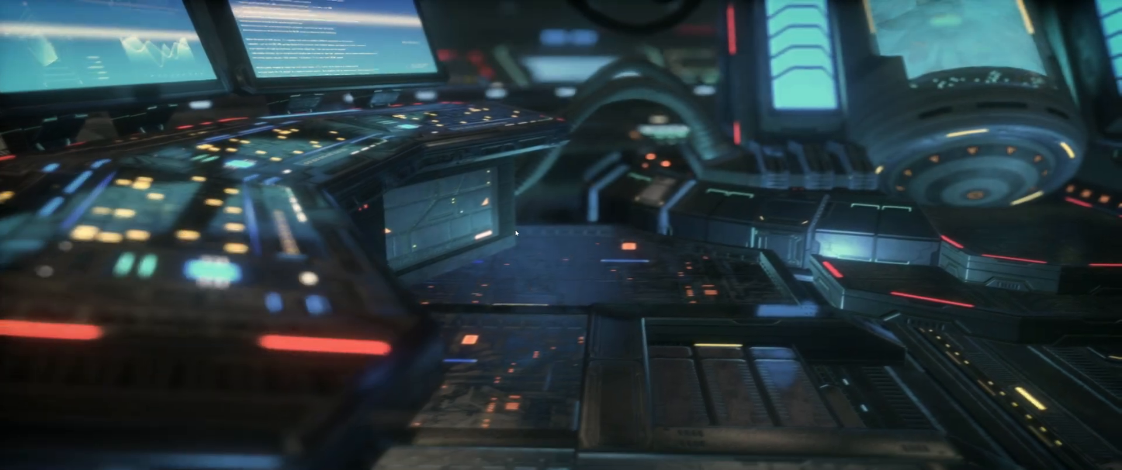
- Dismiss the Start menu and return to the running Shadow Generations stage
click(466, 461)
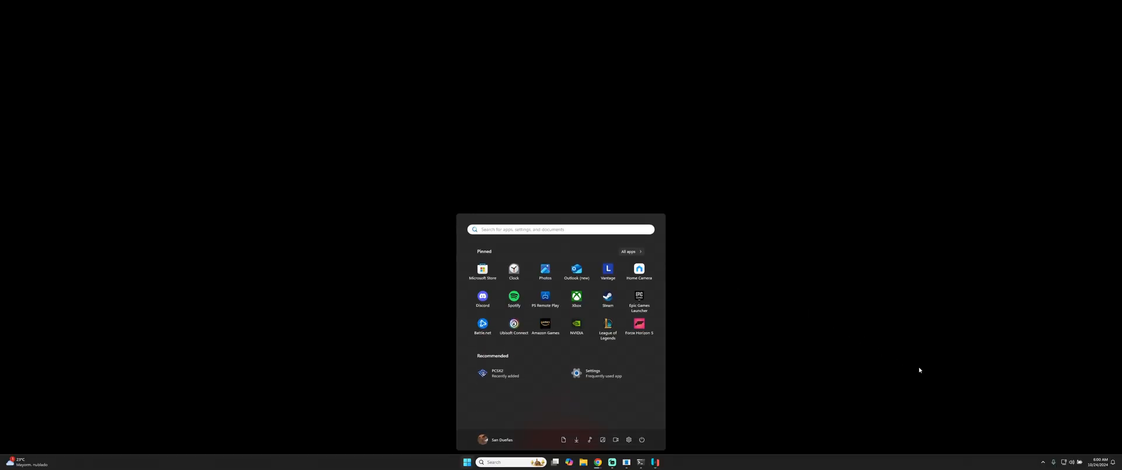
click(1064, 461)
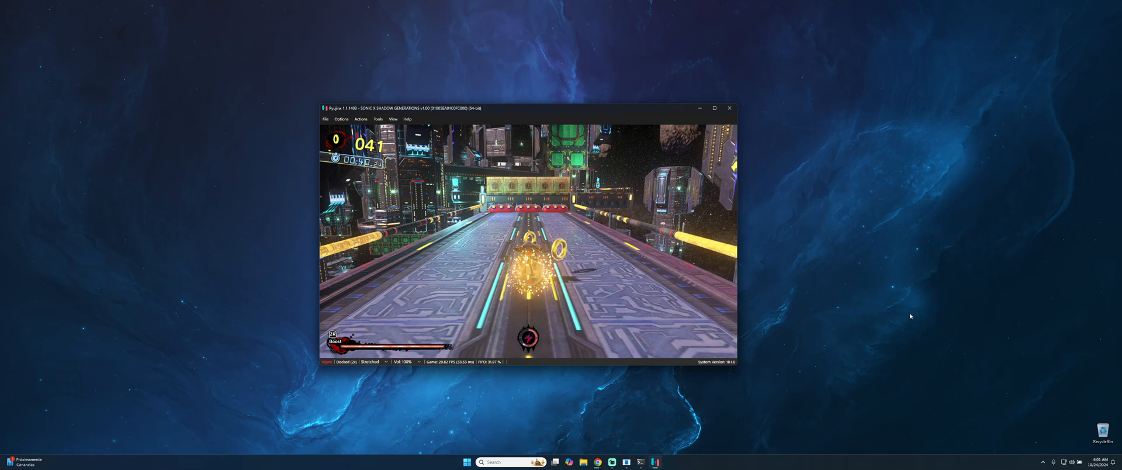
- Focus the game window and bring up the Sonic Generations title screen
click(360, 118)
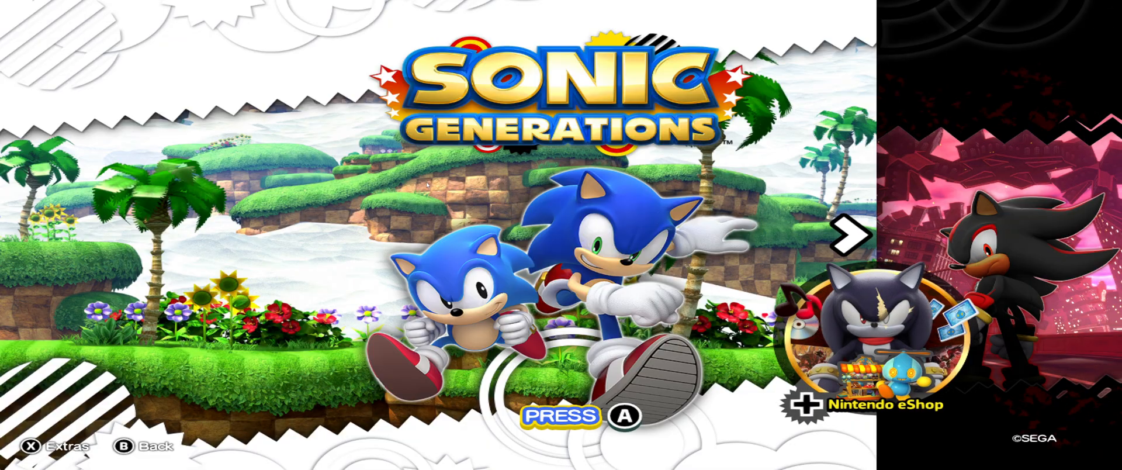
- Press A on the title screen to load into a Sonic Generations stage
key(a)
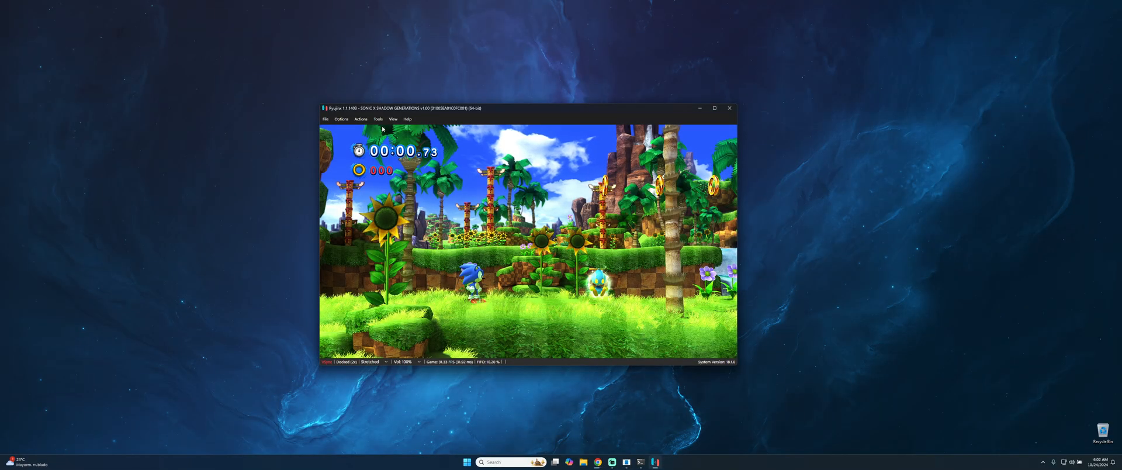
- Stop emulation from the Options menu, returning to the game list
click(341, 119)
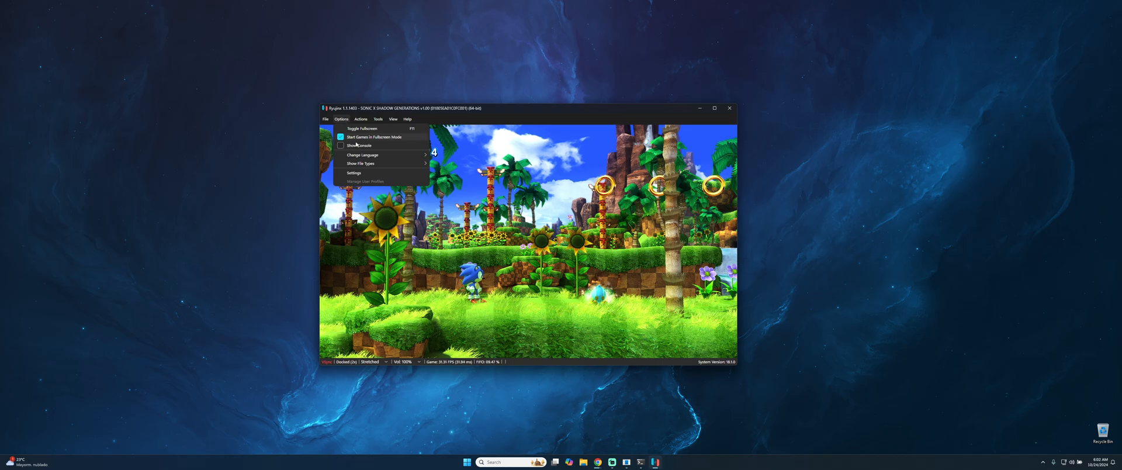
click(361, 118)
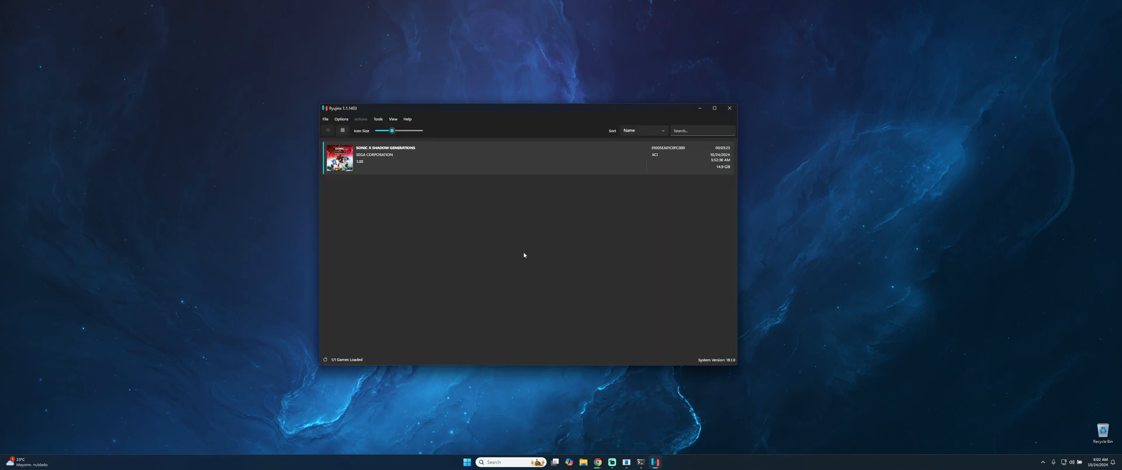
mouse_move(825, 14)
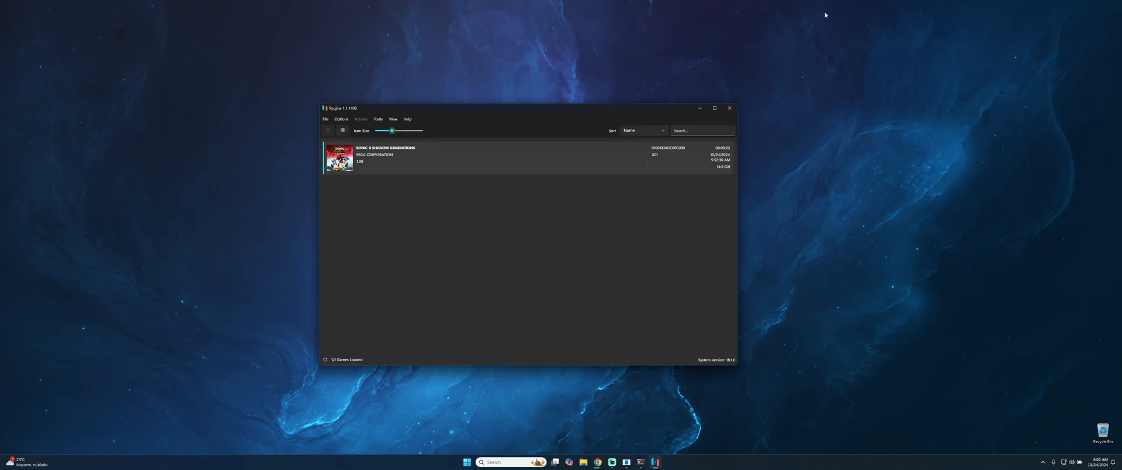